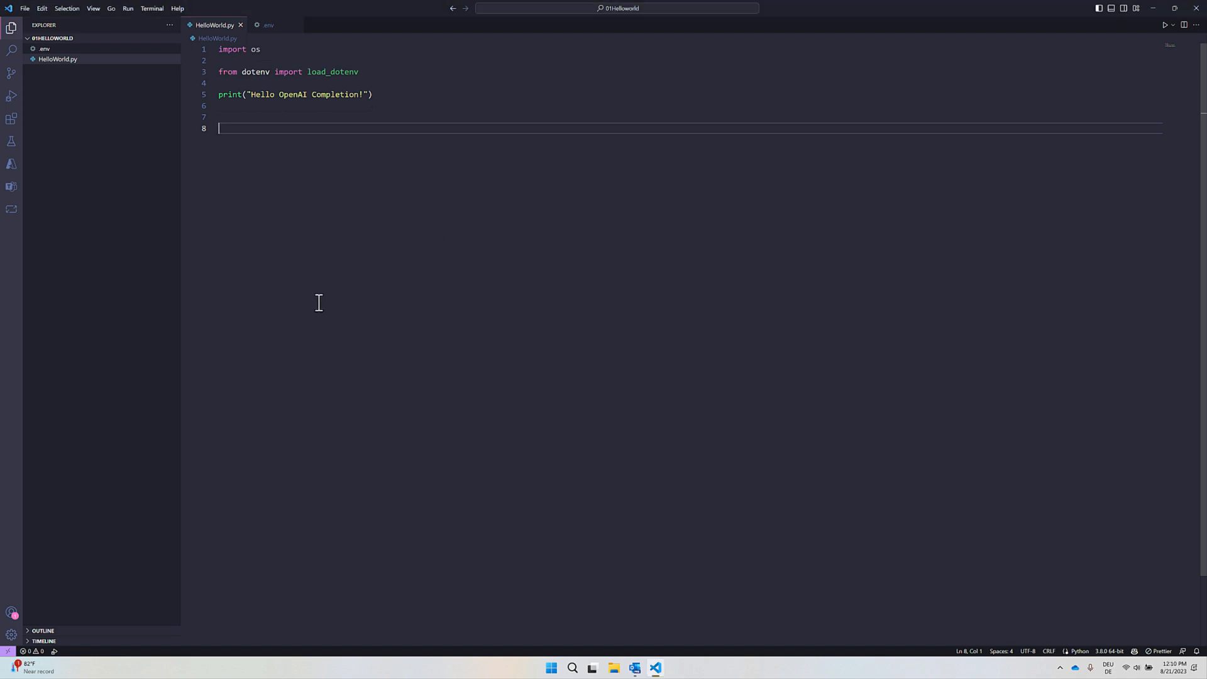
# Step: Import openai and set openai.api_key from the OPENAI_API_KEY environment variable
pyautogui.click(39, 48)
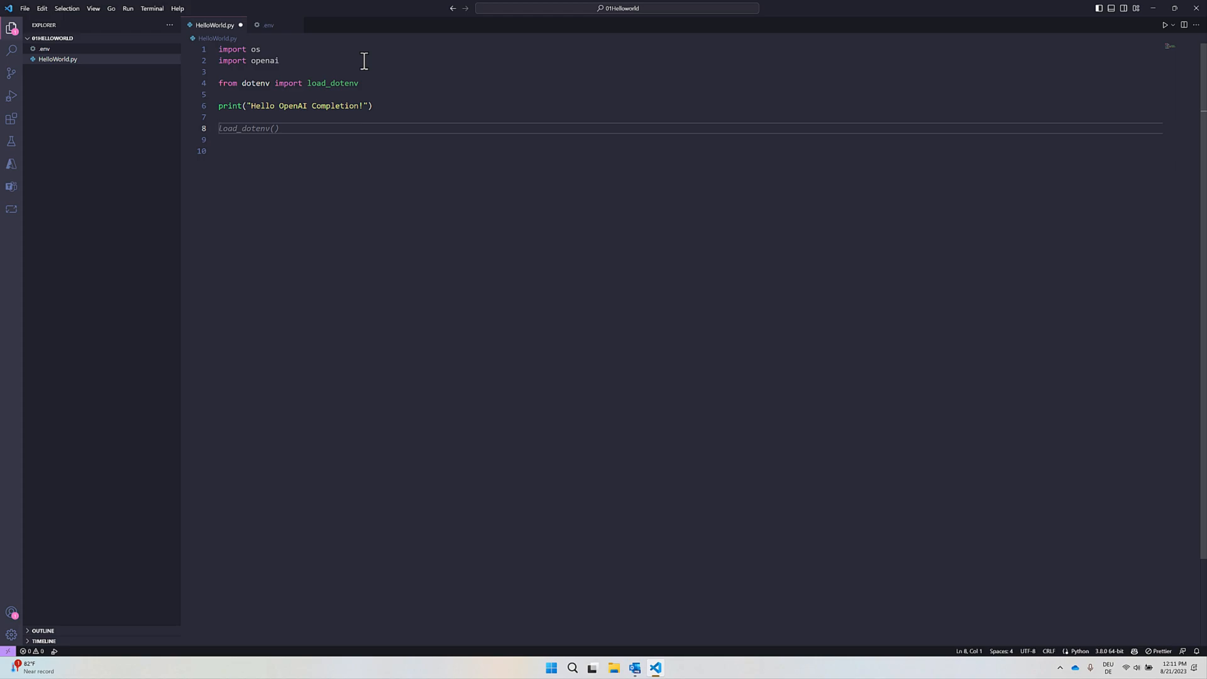
pyautogui.write('open')
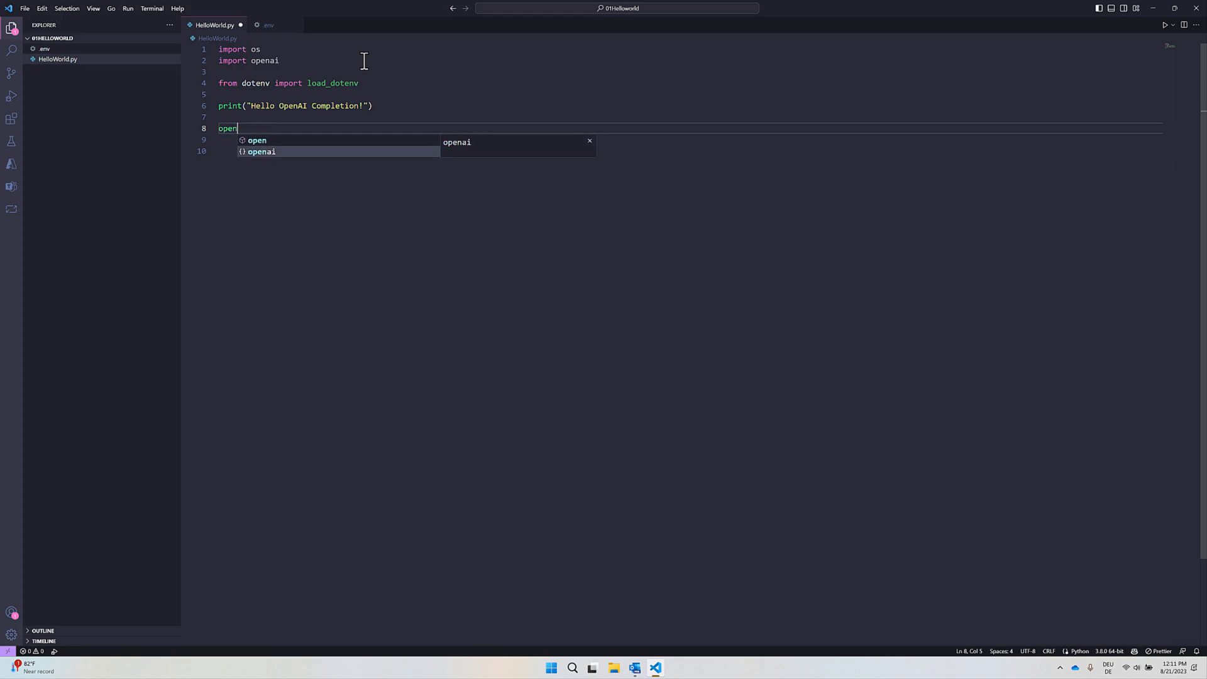
pyautogui.write('ai.')
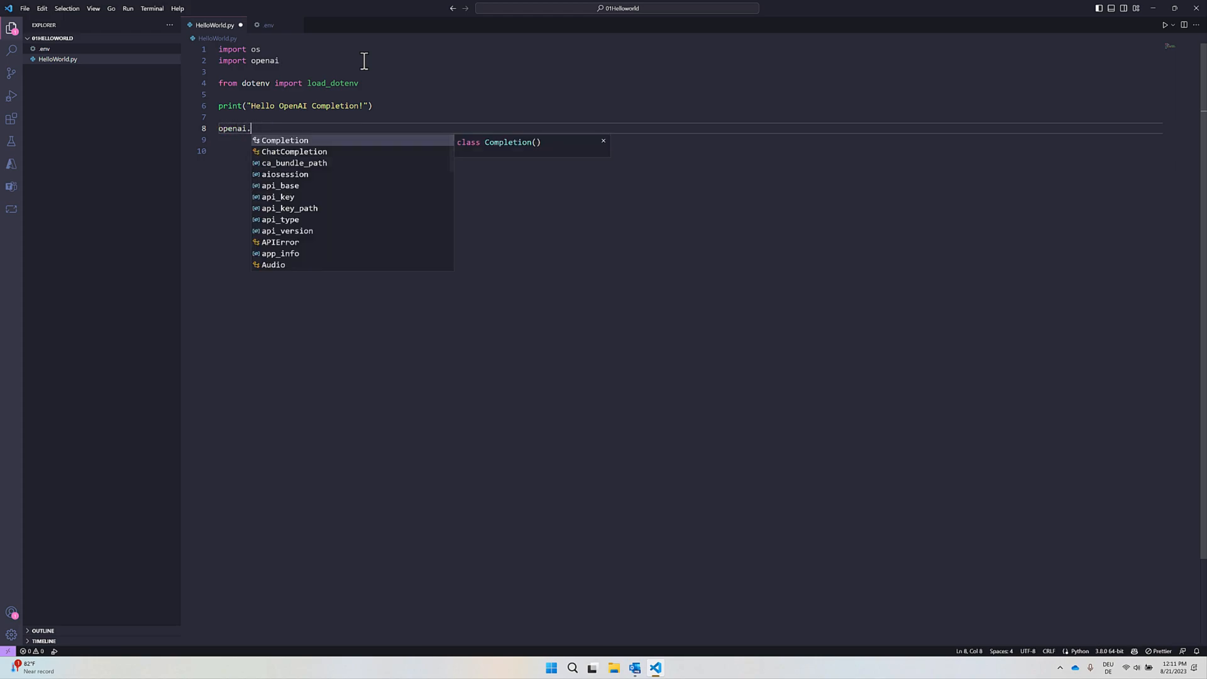
pyautogui.write('api')
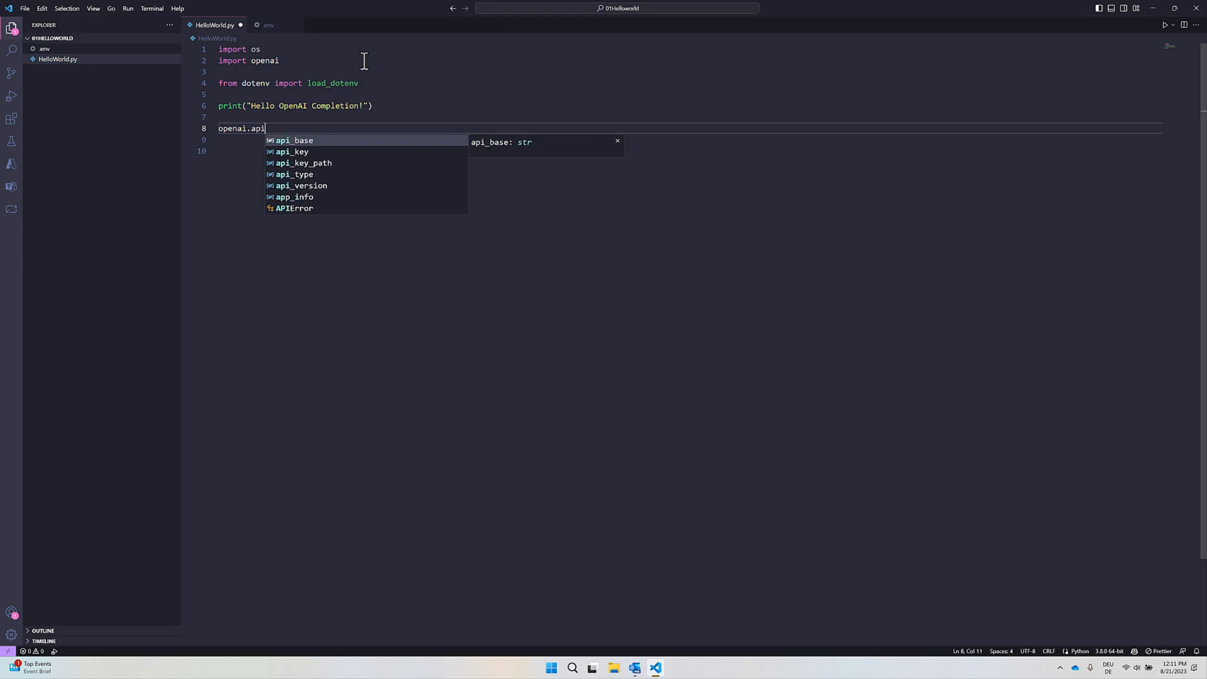
pyautogui.write('key = os.getenv("OPENAI_API_KEY")')
pyautogui.click(688, 140)
pyautogui.write('openai.ab')
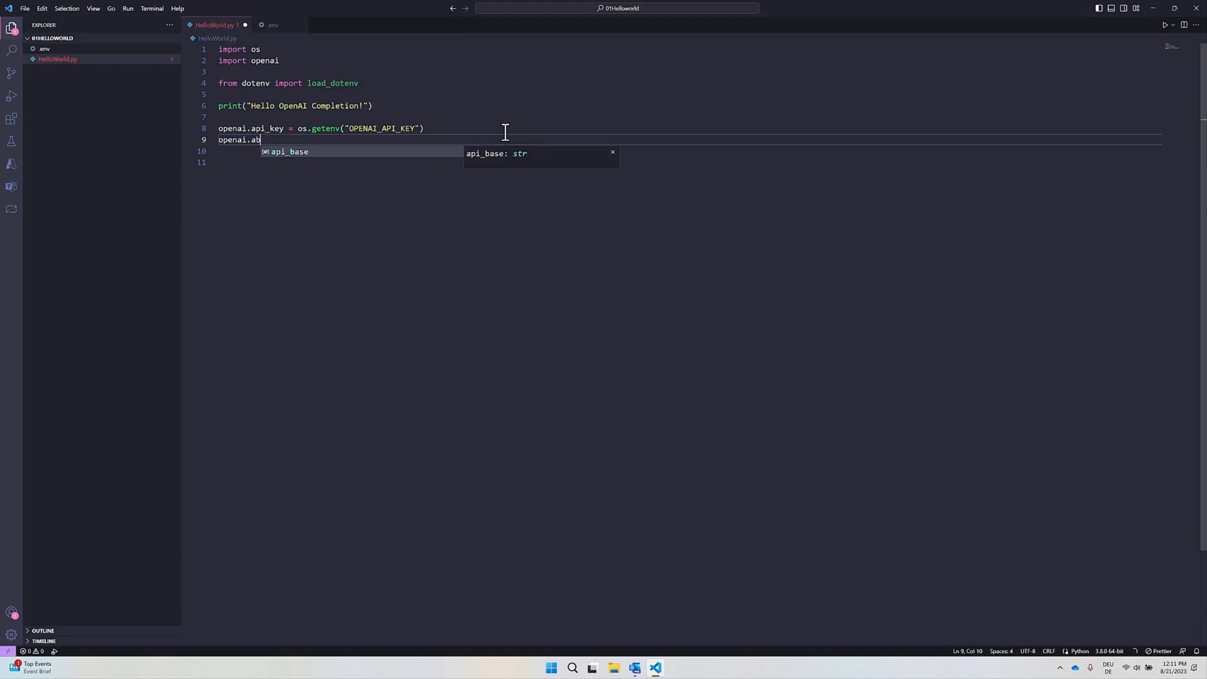
# Step: Set openai.api_base from the OPENAI_ENDPOINT environment variable
pyautogui.press('Tab')
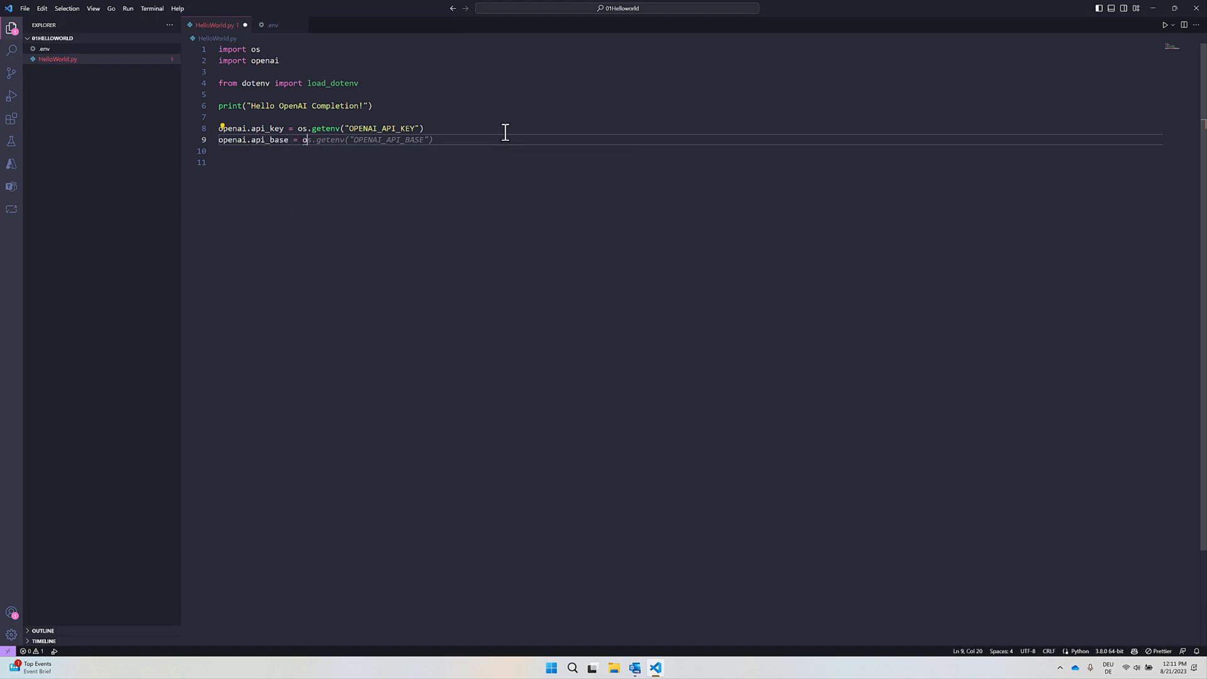
pyautogui.write('s.getenv("OPENAI')
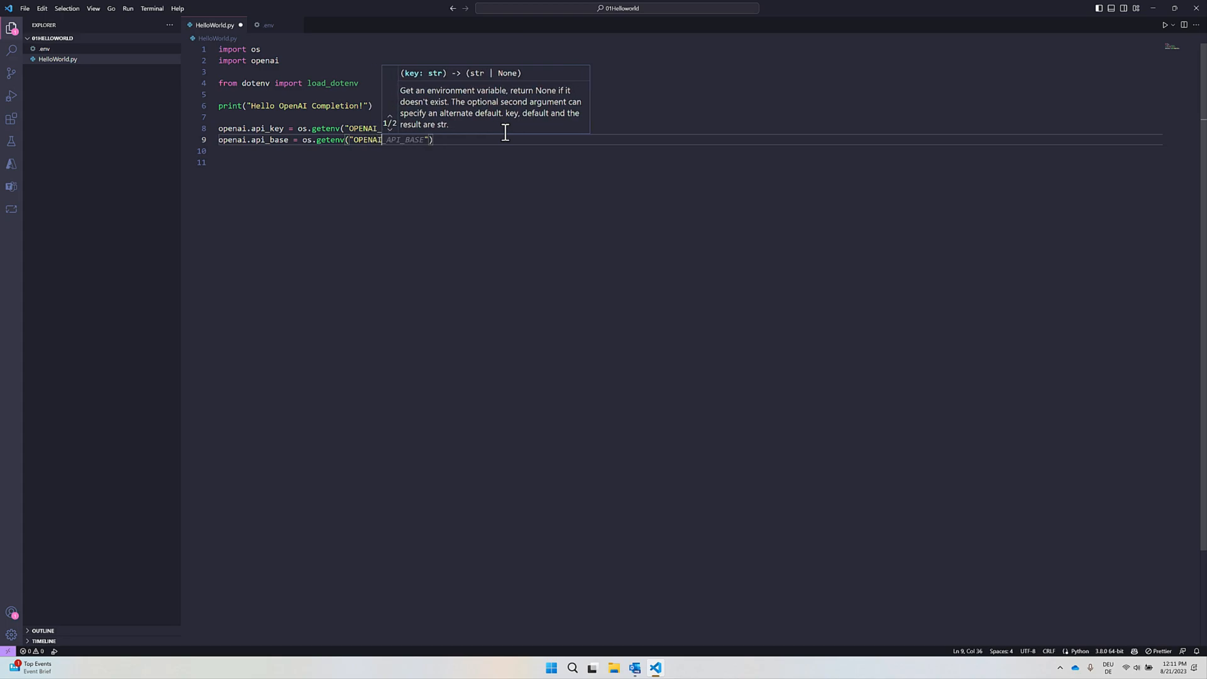
pyautogui.write('OPENAI_ENDPOINT')
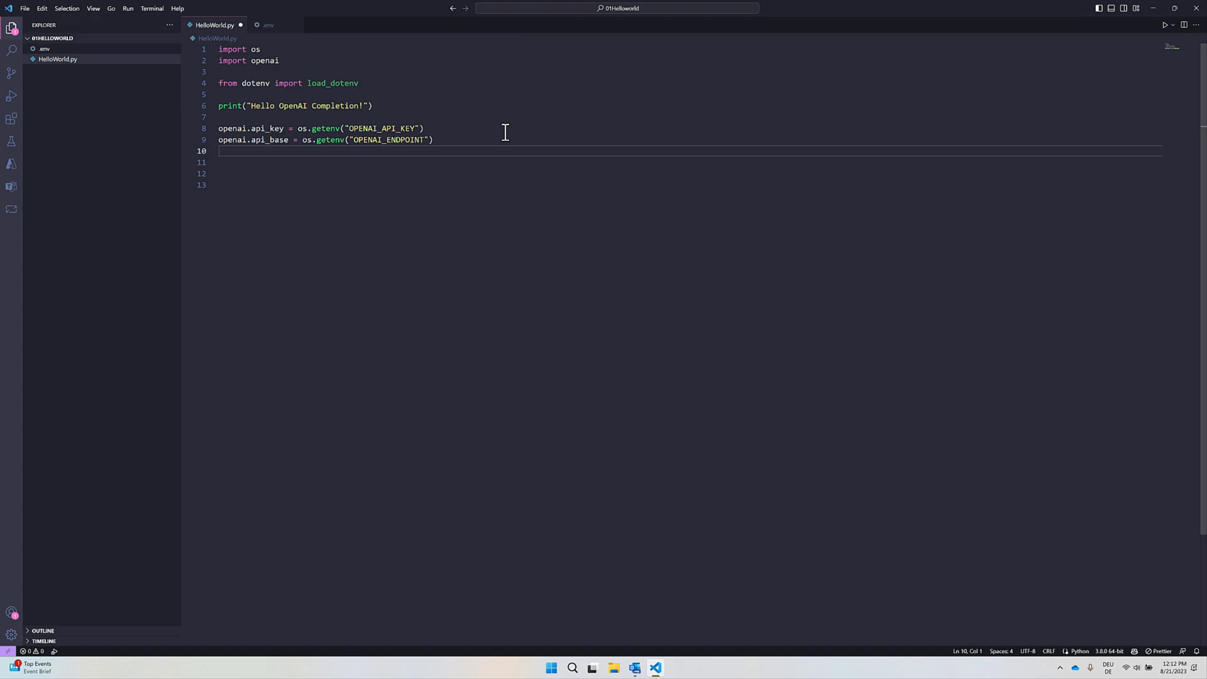
# Step: Set openai.api_type to 'azure'
pyautogui.write('openai.organization = os.getenv("OPENAI_ORGANIZATION")')
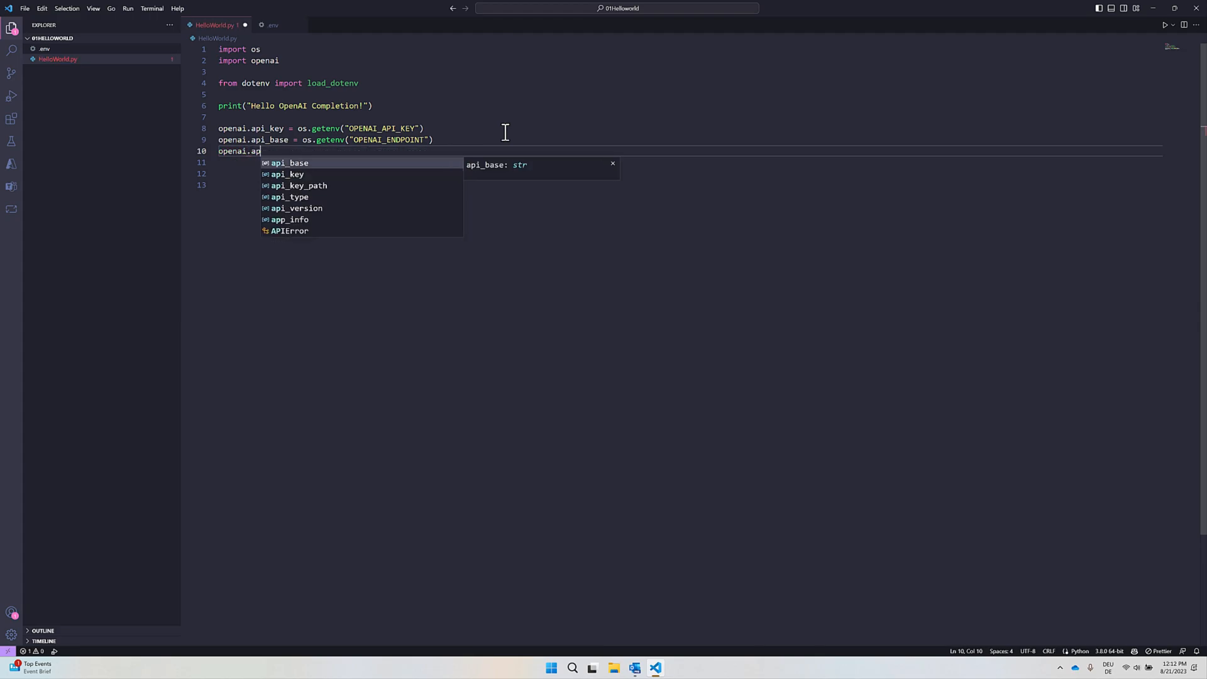
pyautogui.write('i_typ')
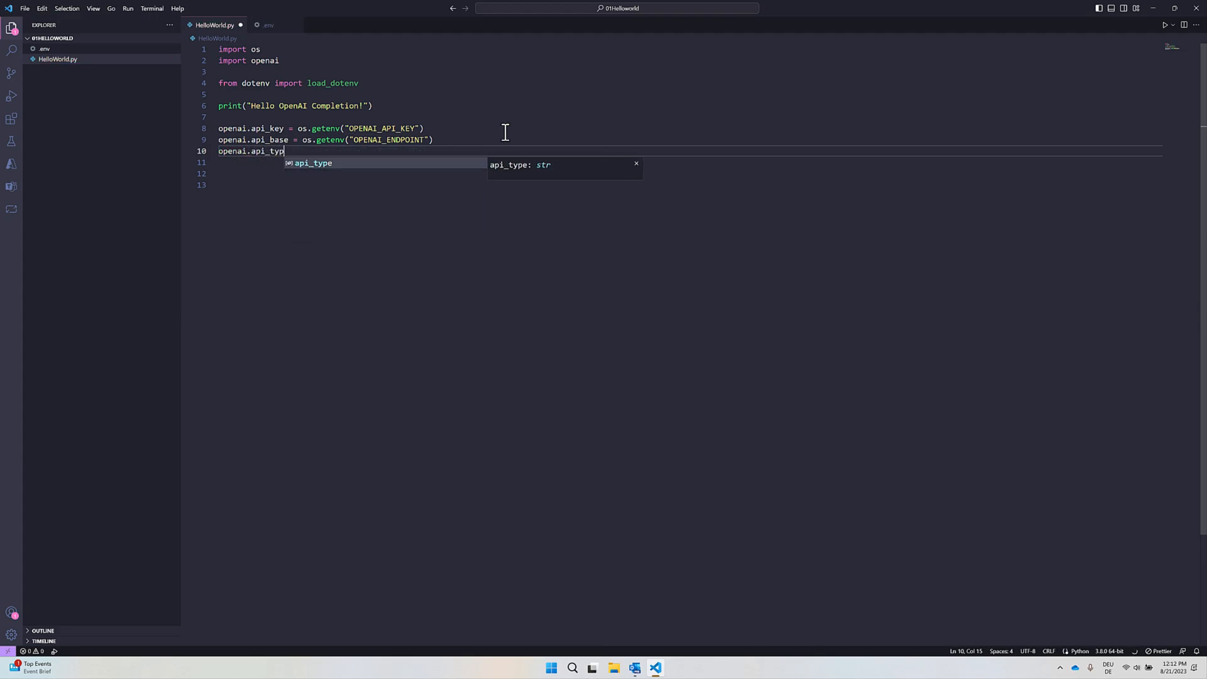
pyautogui.press('Tab')
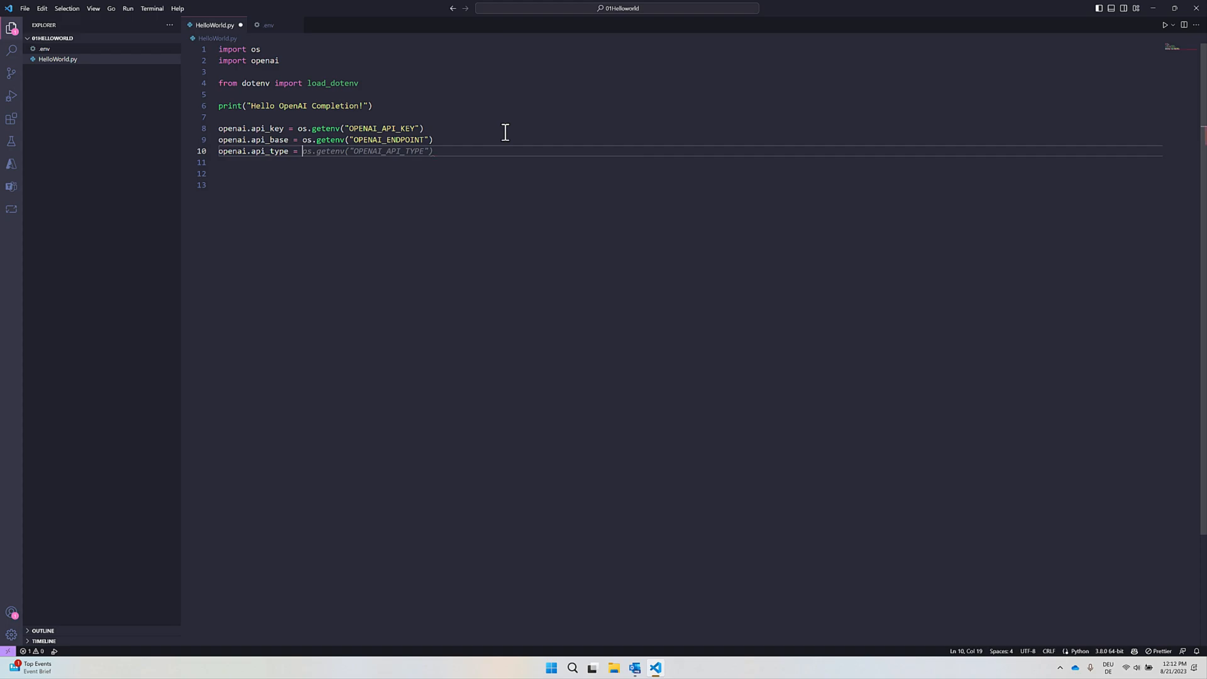
pyautogui.write("'azure',")
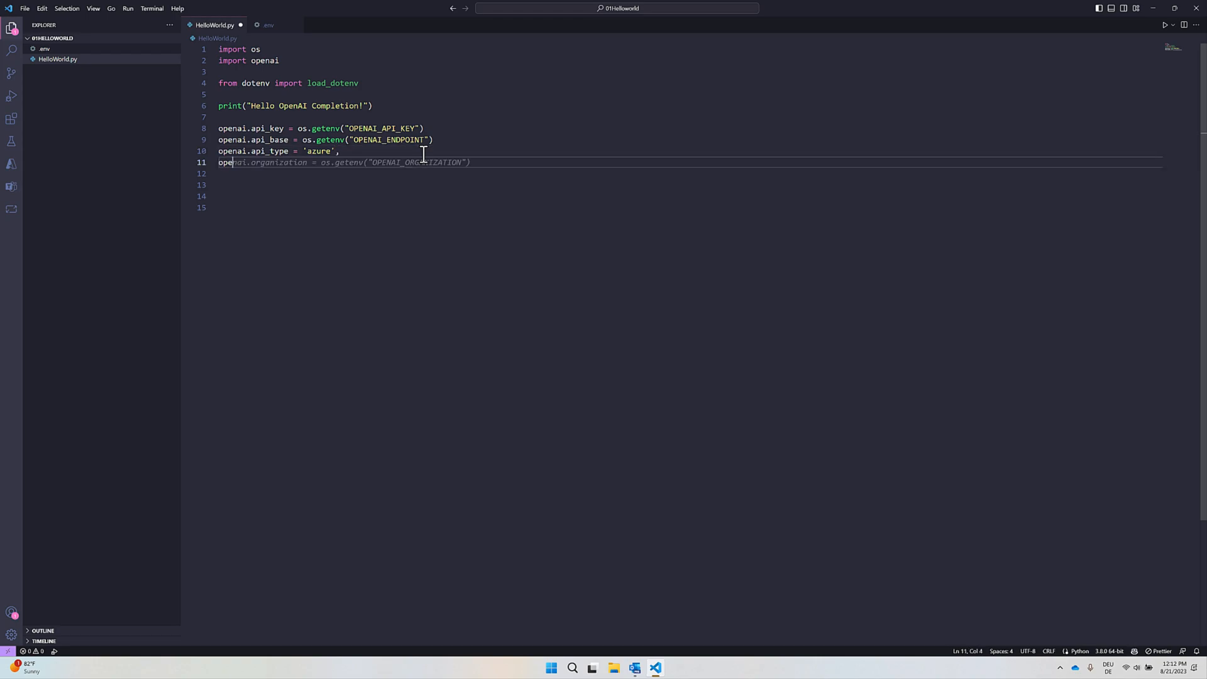
# Step: Set openai.api_version to '2022-12-01' and add deploymentName = "text-davinci-003"
pyautogui.write('openai.')
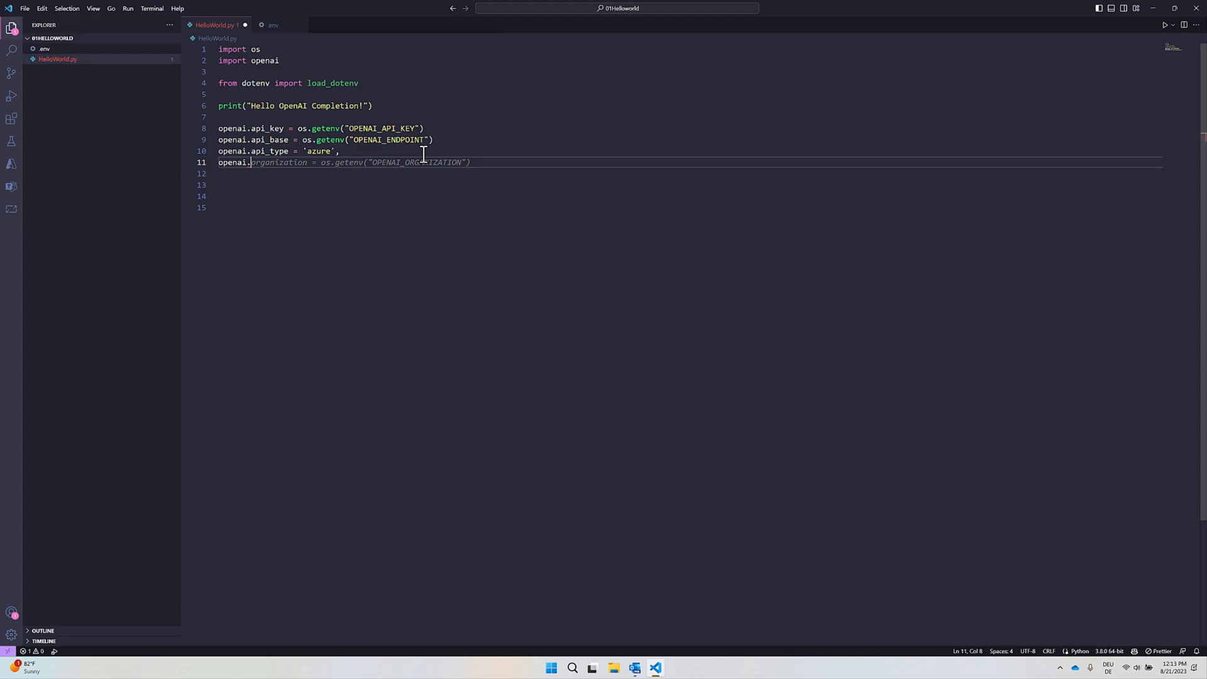
pyautogui.write('ai')
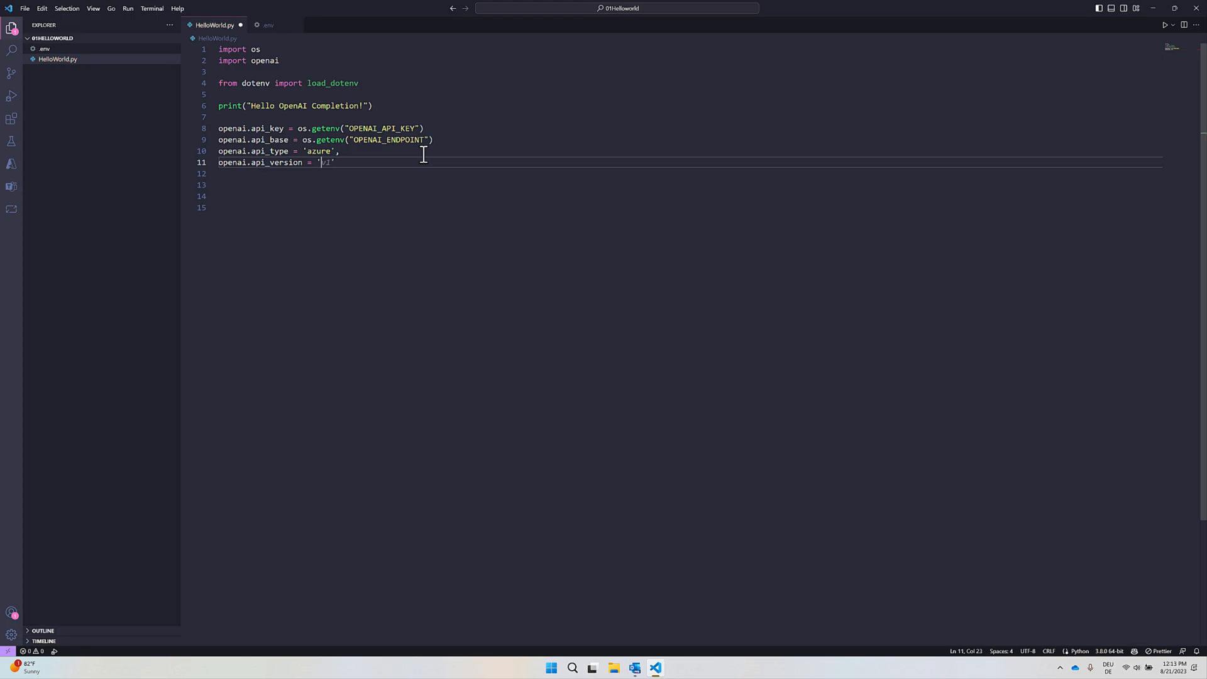
pyautogui.write('2022-12-01')
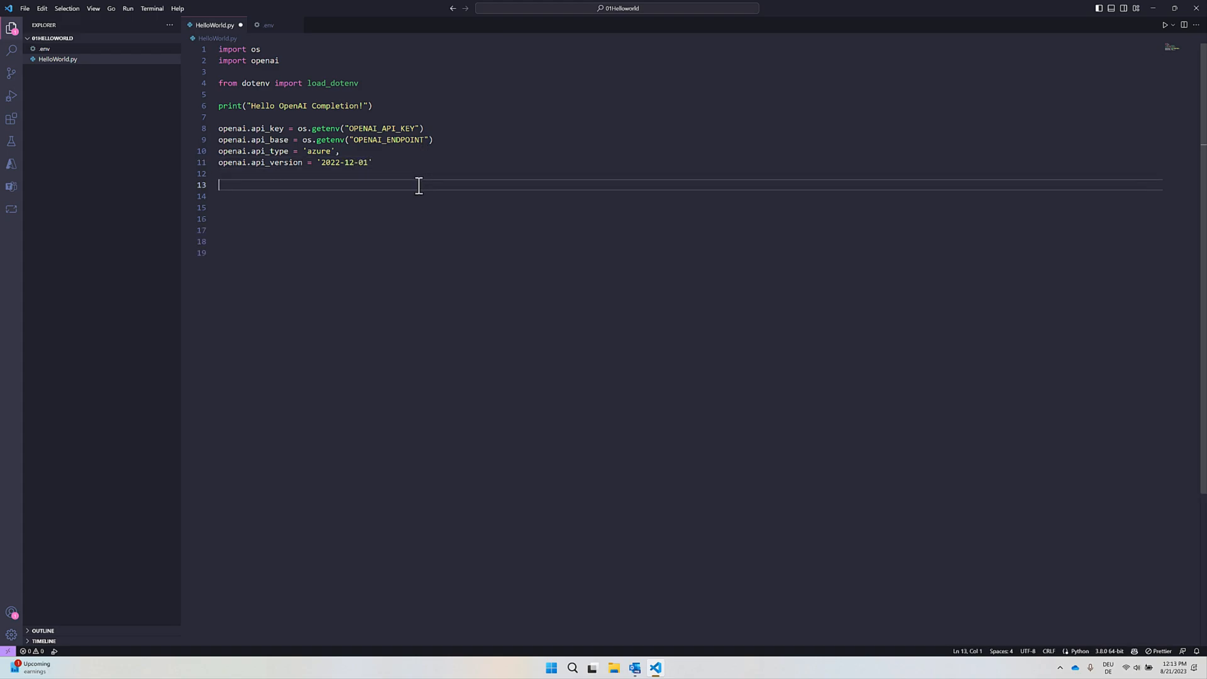
pyautogui.write('deployment = openai.Deployment.create(')
pyautogui.write('deploymentName = "text-davinci-003')
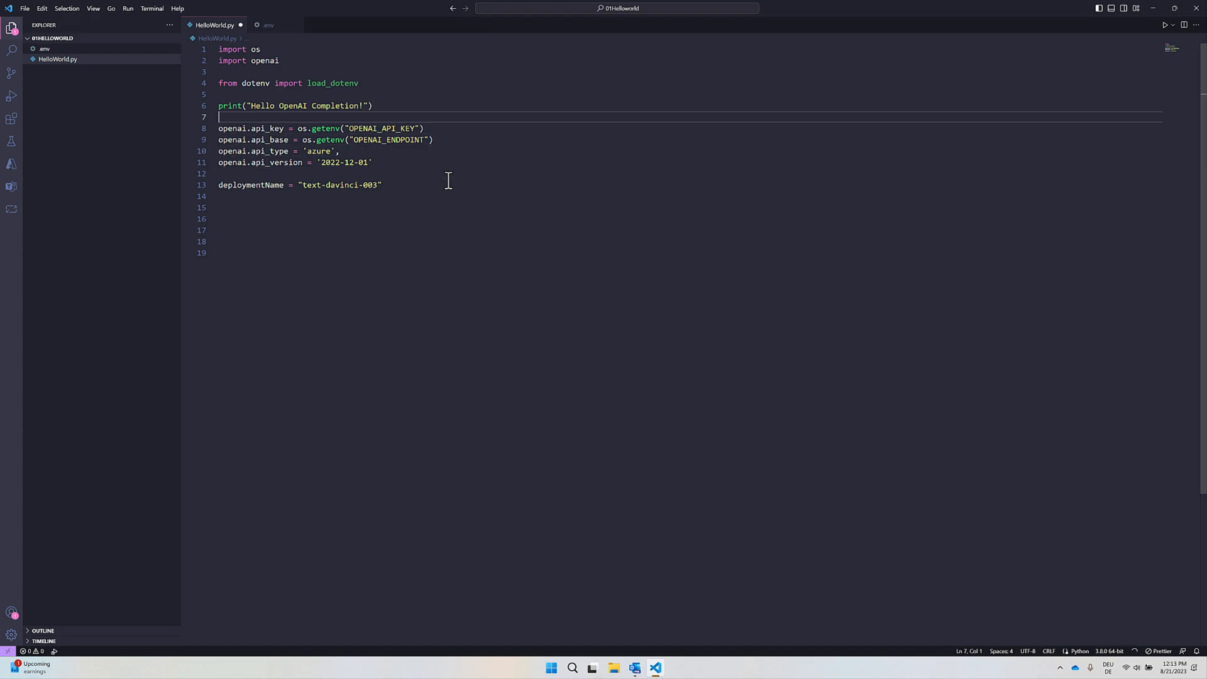
# Step: Add an 'openai api settings' comment and a '# Create a completion' comment, then begin the prompt line
pyautogui.write('load_dotenv()')
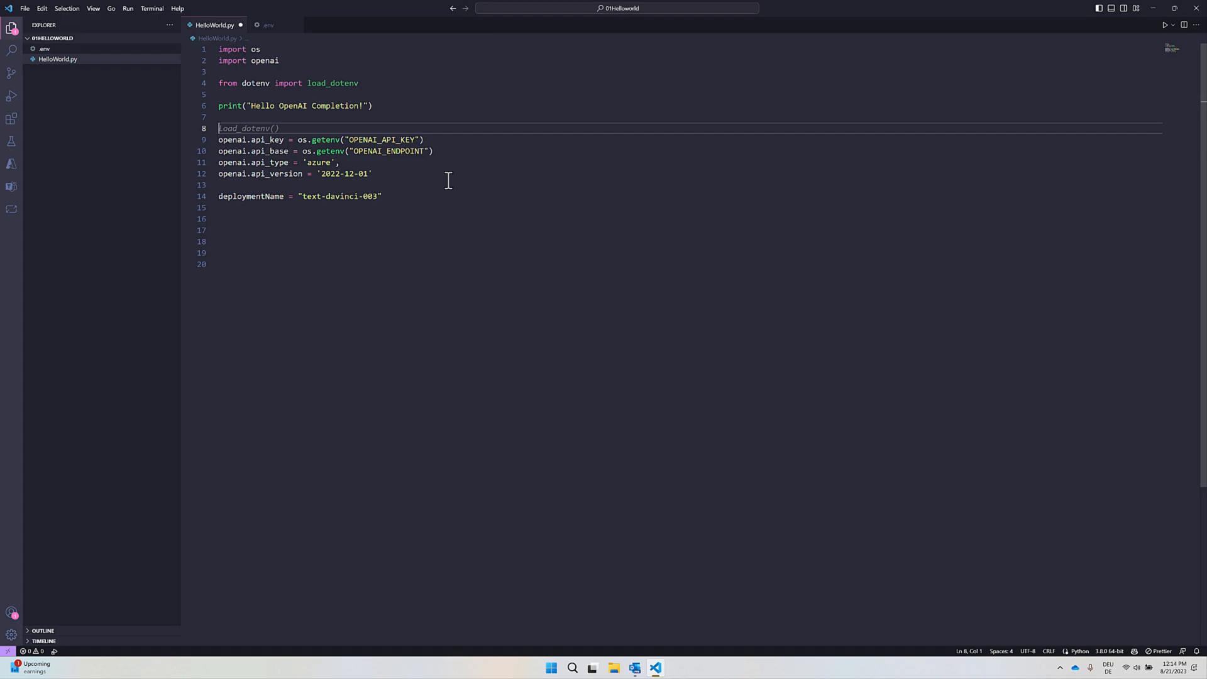
pyautogui.write('# Load the .env file')
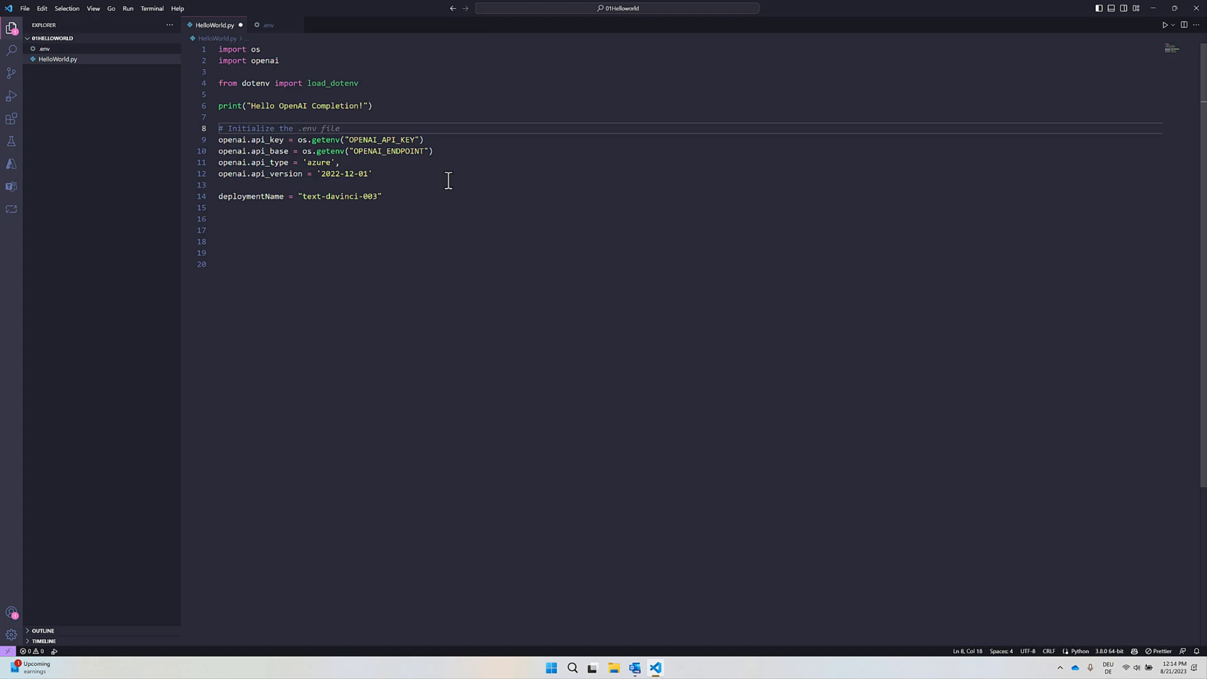
pyautogui.write('openai api')
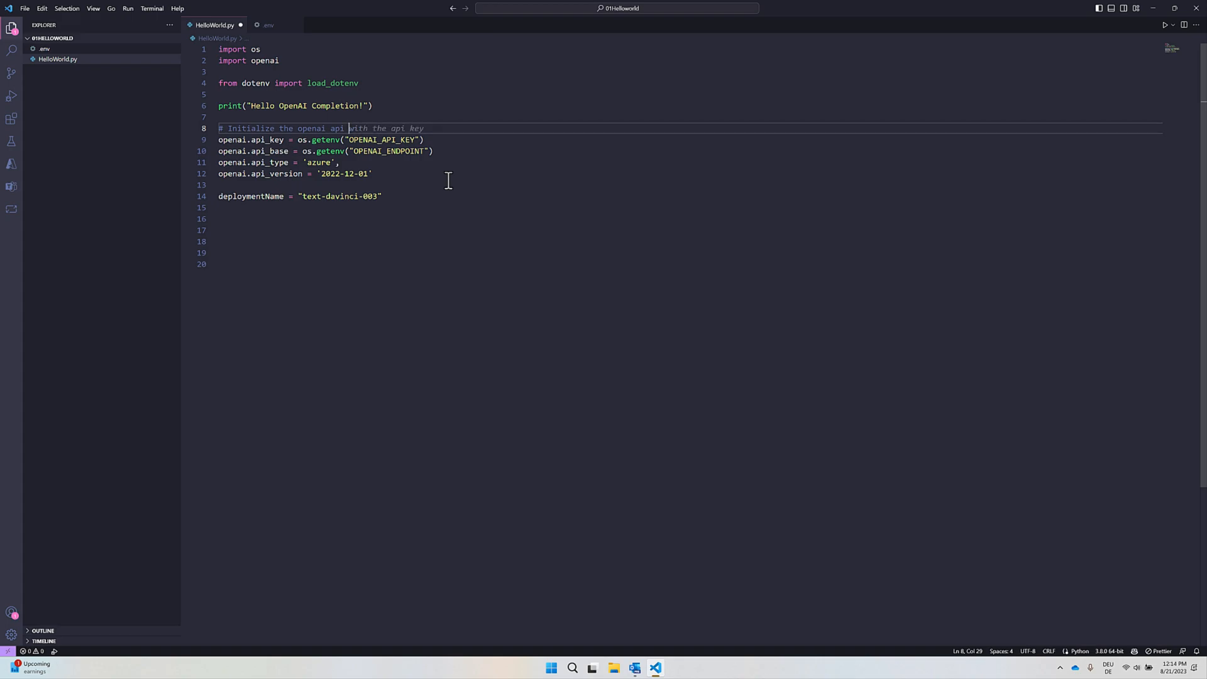
pyautogui.write('settings')
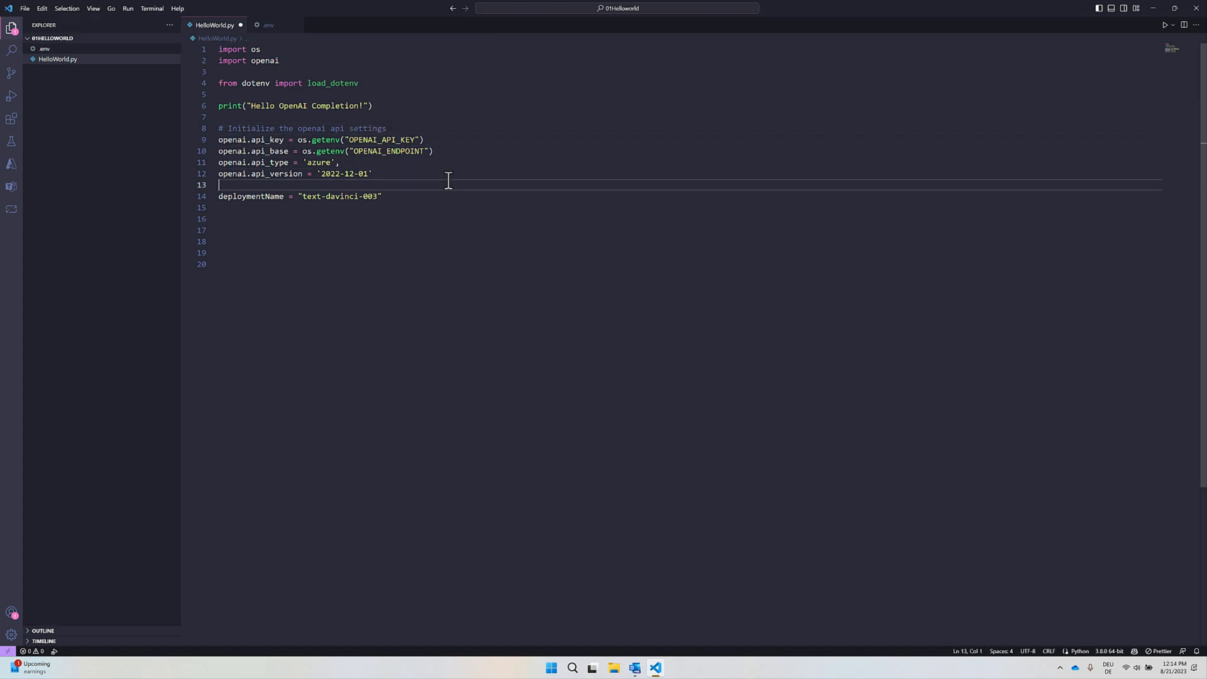
pyautogui.write('//')
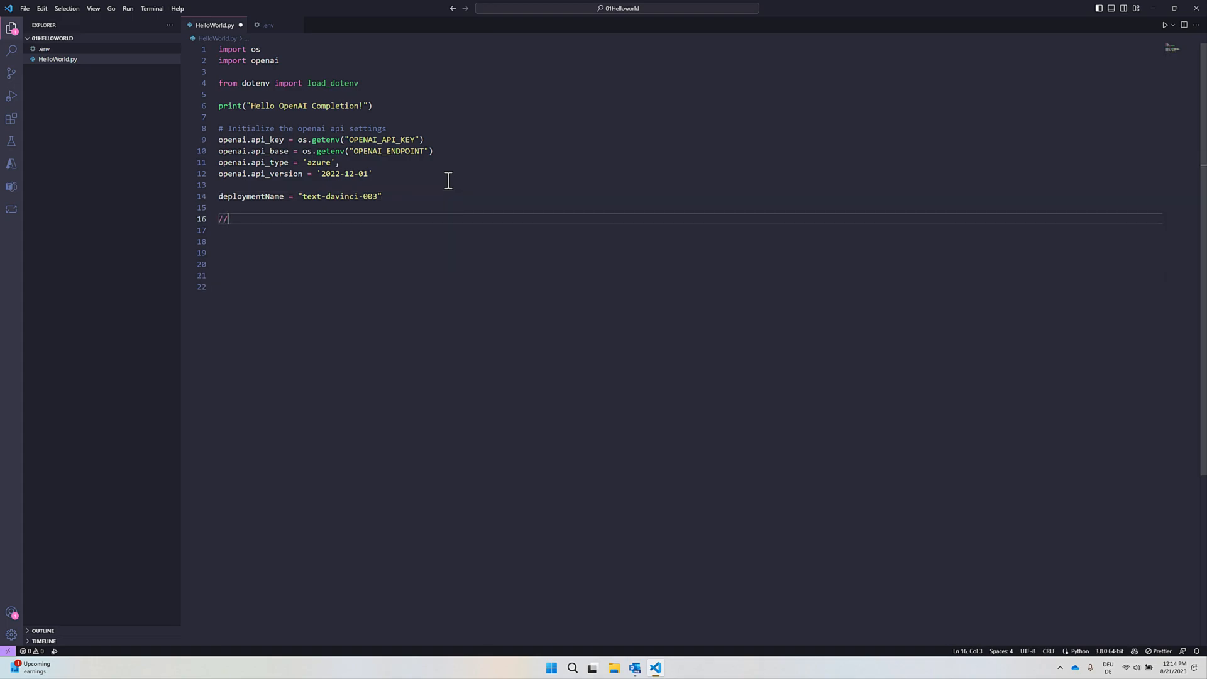
pyautogui.write('Create a completion')
pyautogui.click(689, 241)
pyautogui.write('prompt =')
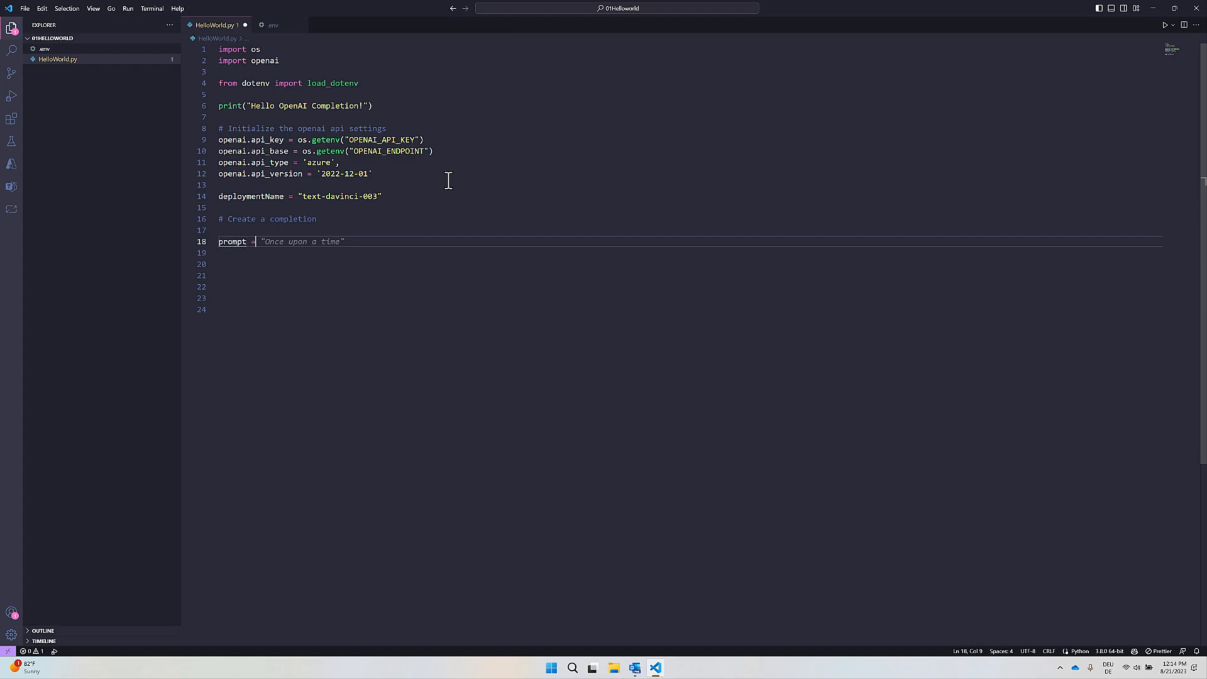
# Step: Set prompt to 'What is Python language?' and create a completion with engine=deploymentName and that prompt
pyautogui.write('"What is Python l')
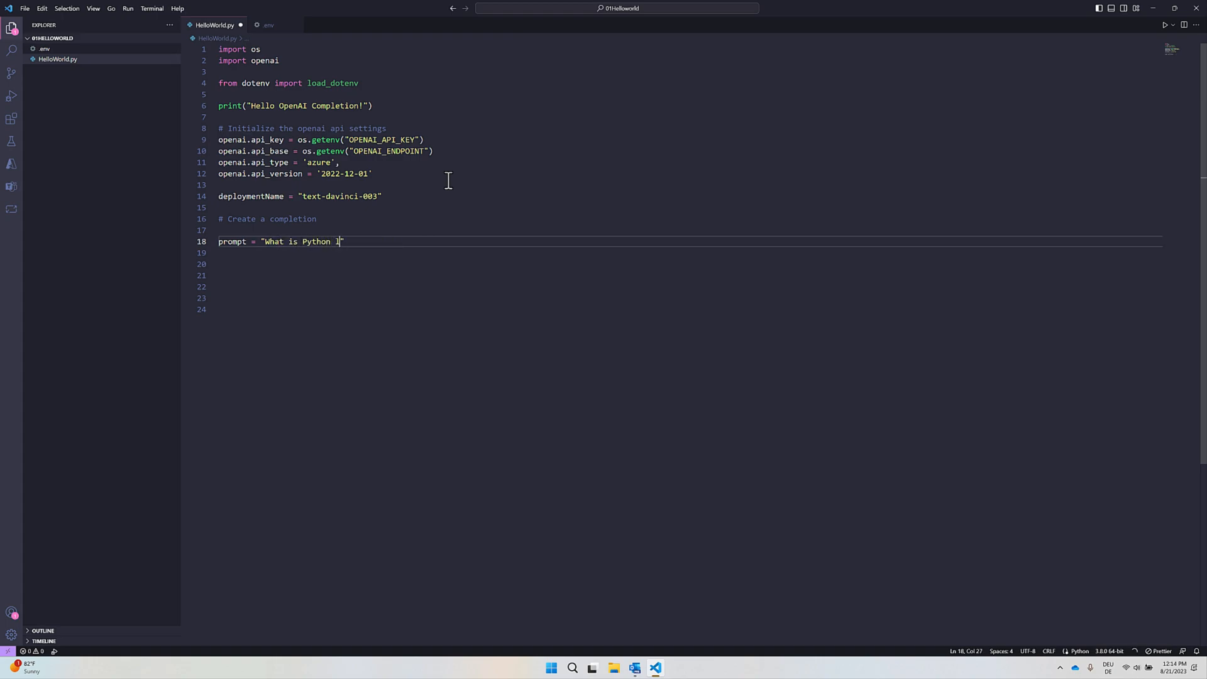
pyautogui.write('language?')
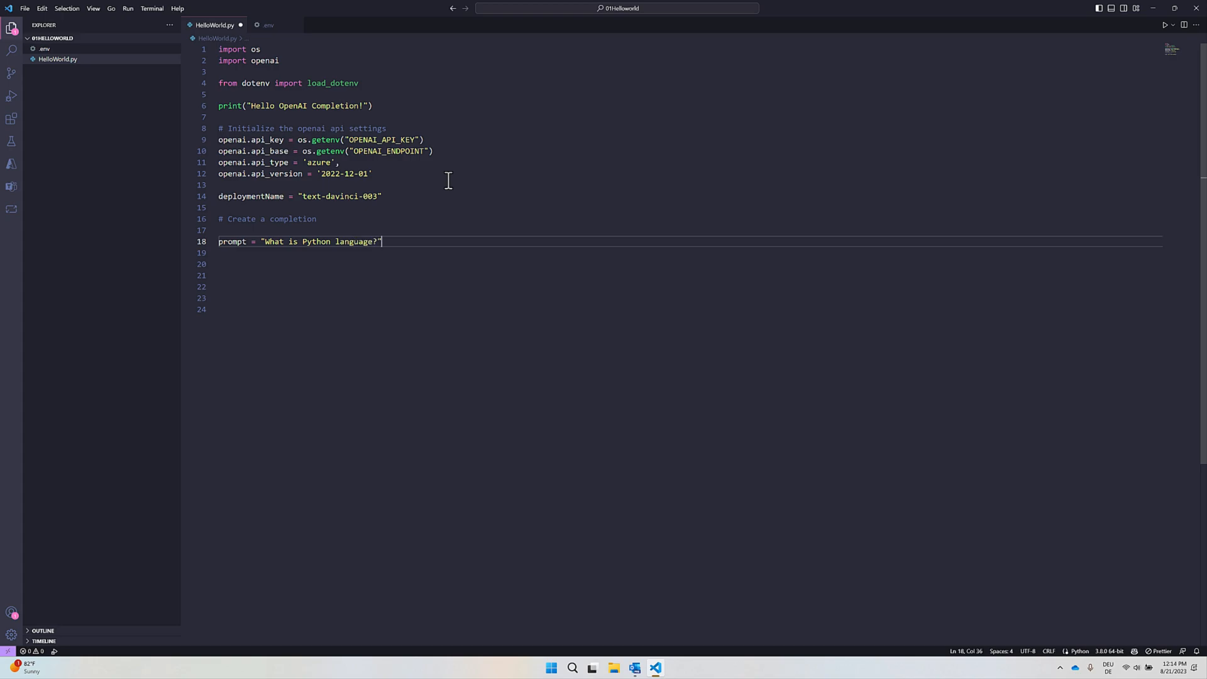
pyautogui.write('response = openai.Completion.create(')
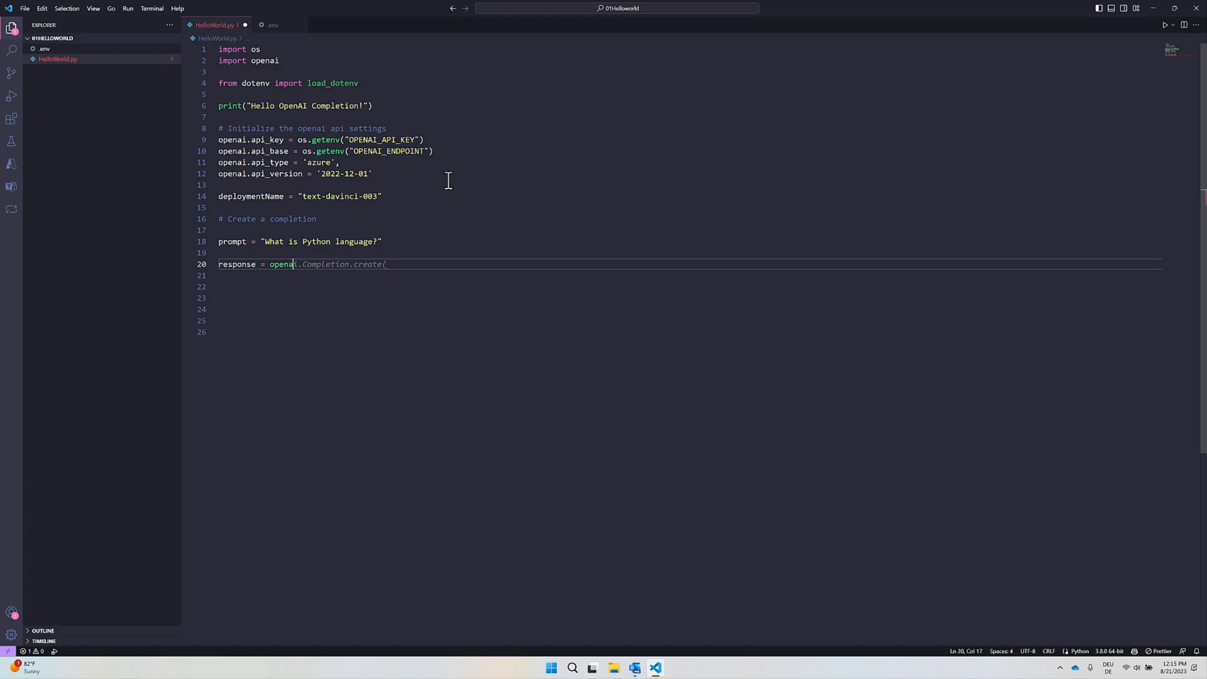
pyautogui.write('.Com')
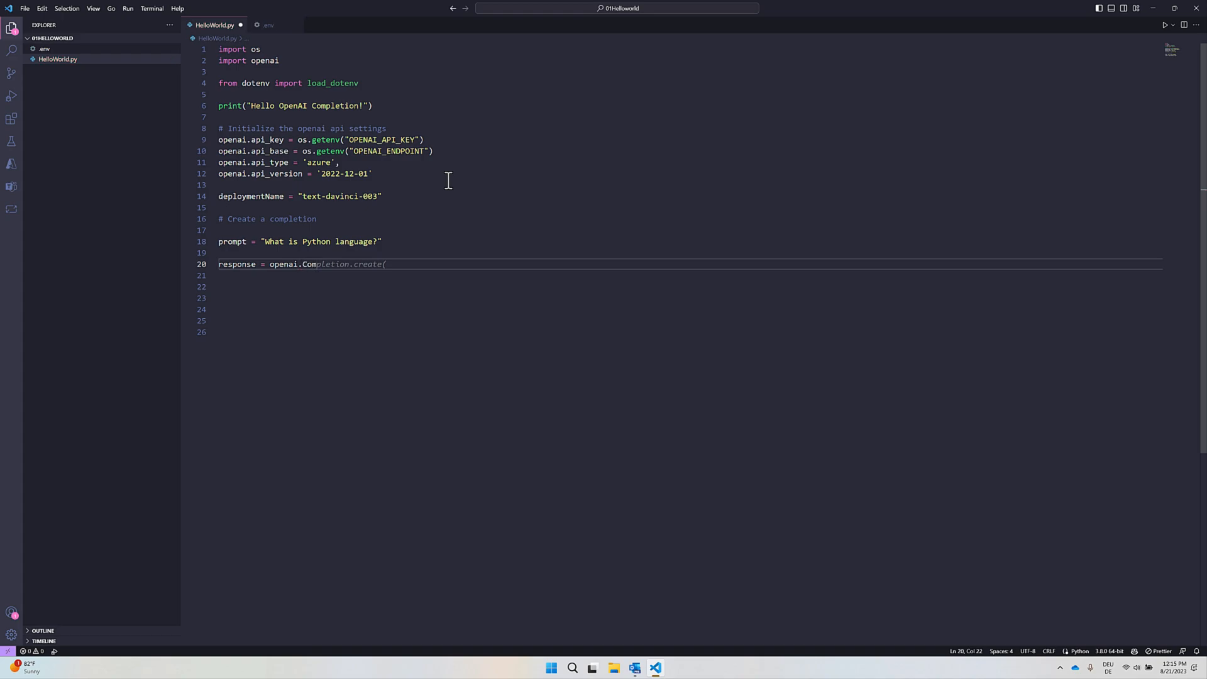
pyautogui.press('Tab')
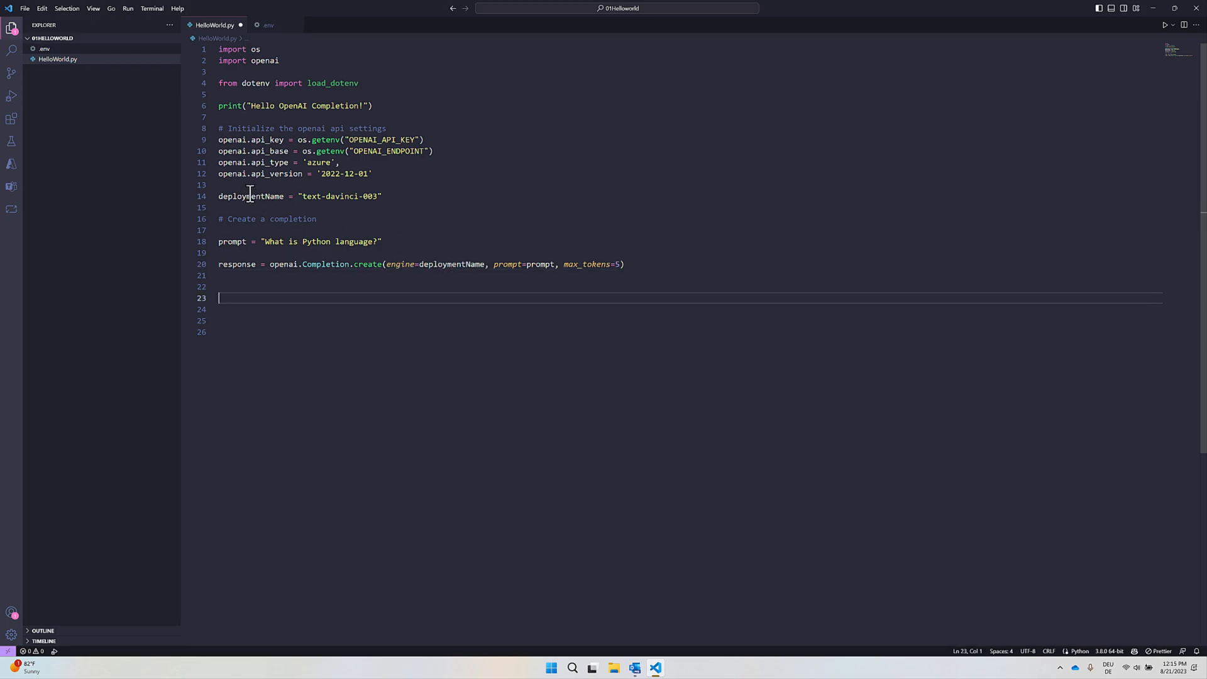
# Step: Limit the completion to max_tokens 10 and print the response
pyautogui.moveTo(303, 196); pyautogui.dragTo(377, 196)
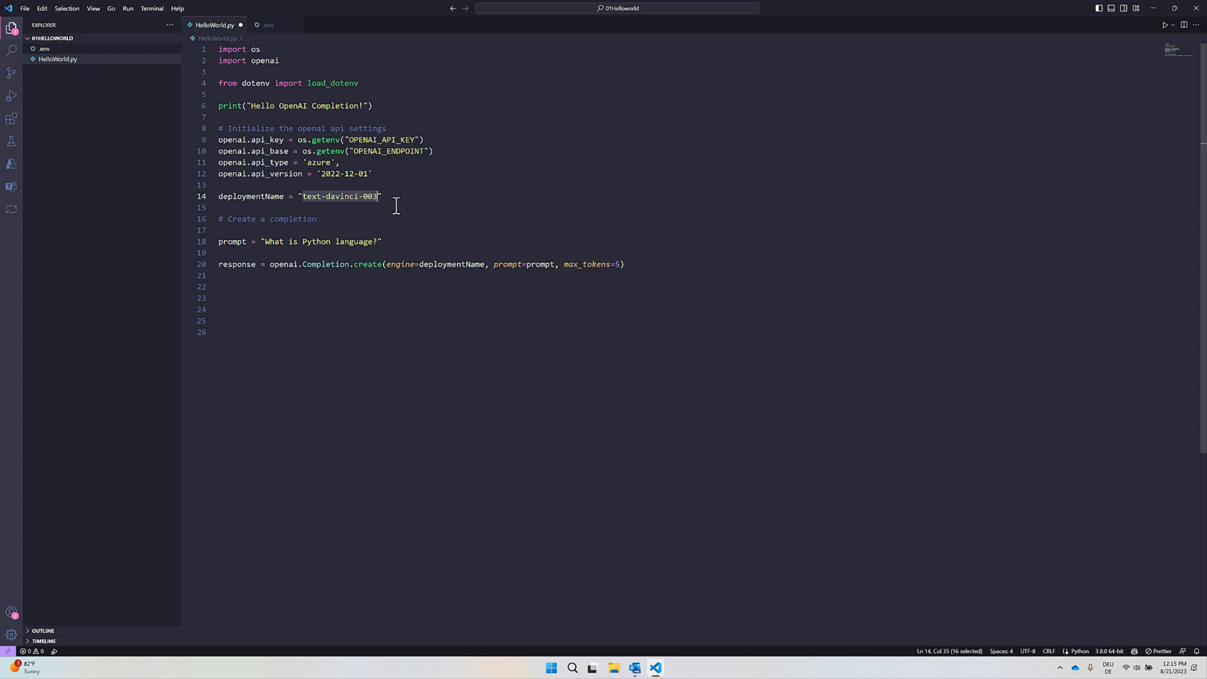
pyautogui.moveTo(495, 265)
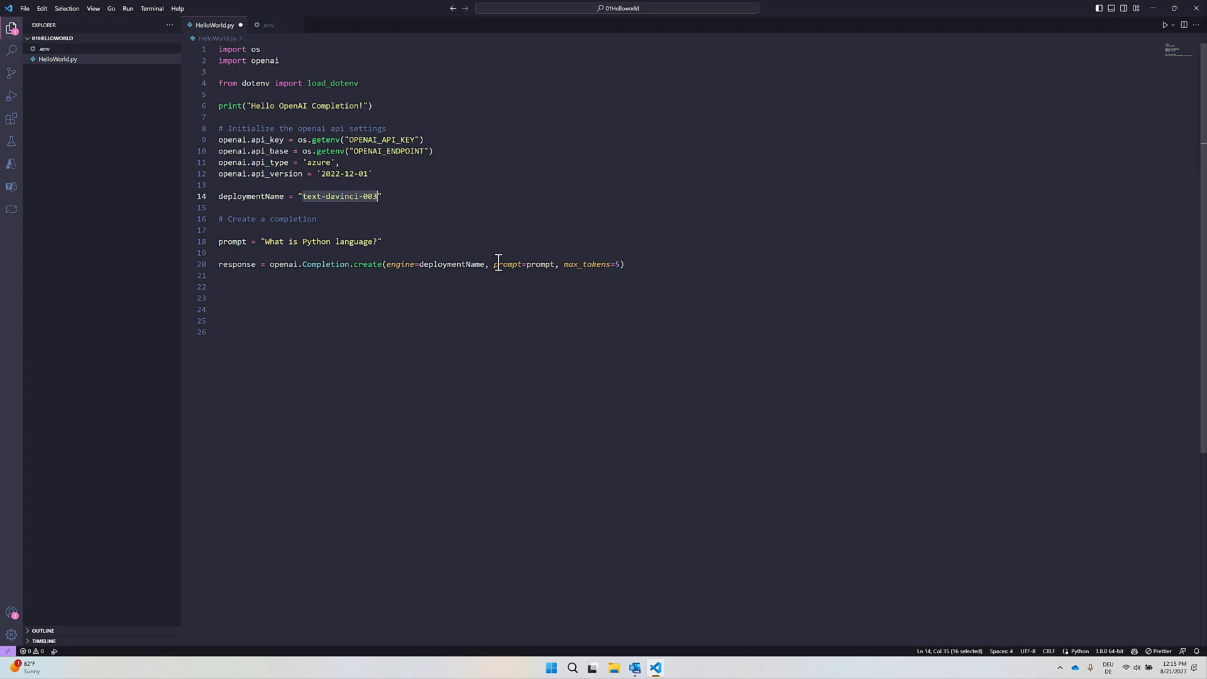
pyautogui.moveTo(272, 241)
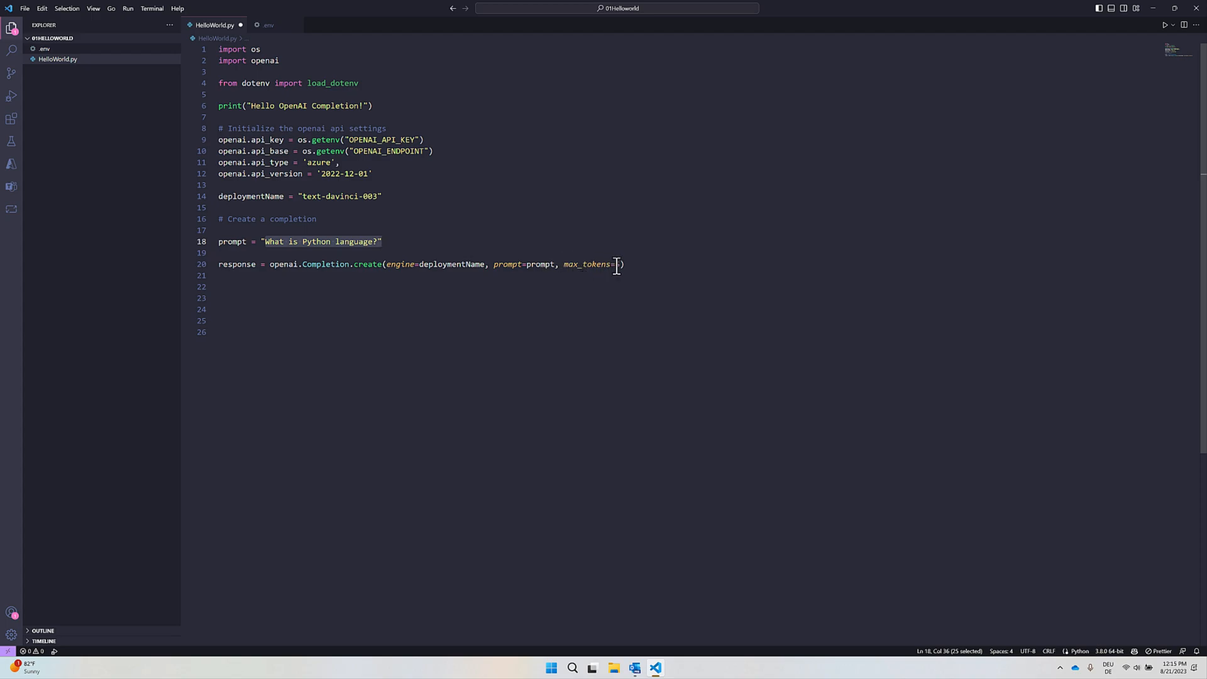
pyautogui.write('10')
pyautogui.click(688, 287)
pyautogui.write('print(response)')
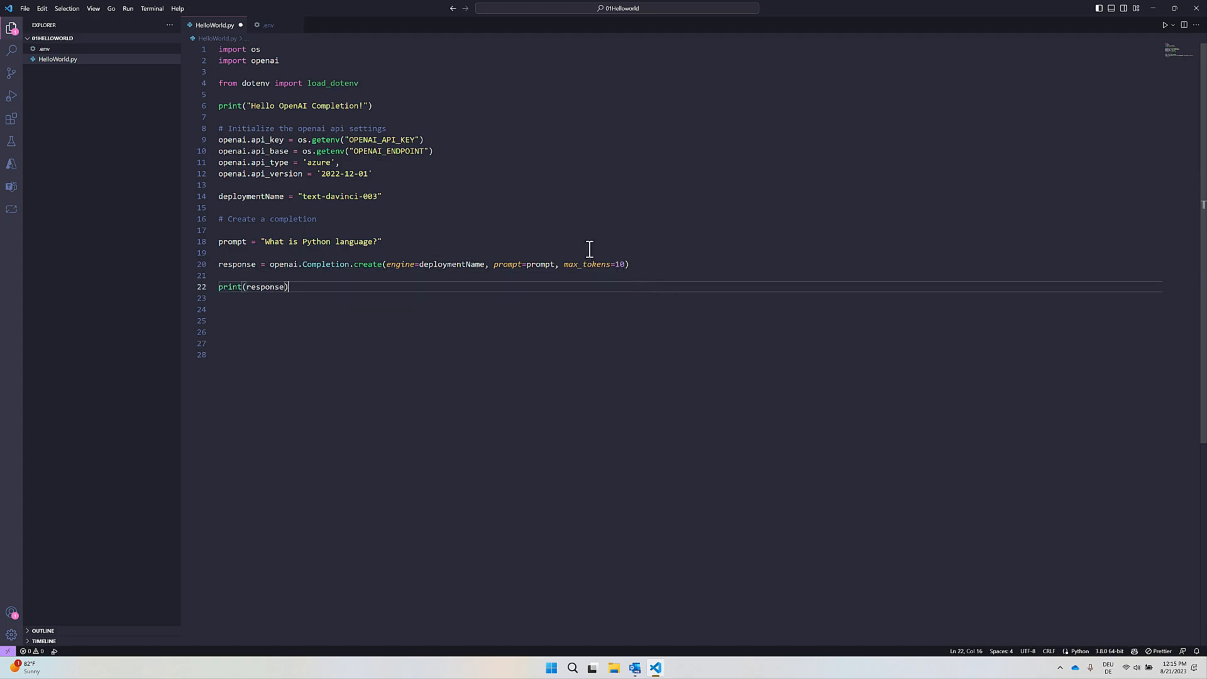
# Step: Run the script with Start Debugging and view the JSON completion response in the terminal
pyautogui.click(127, 7)
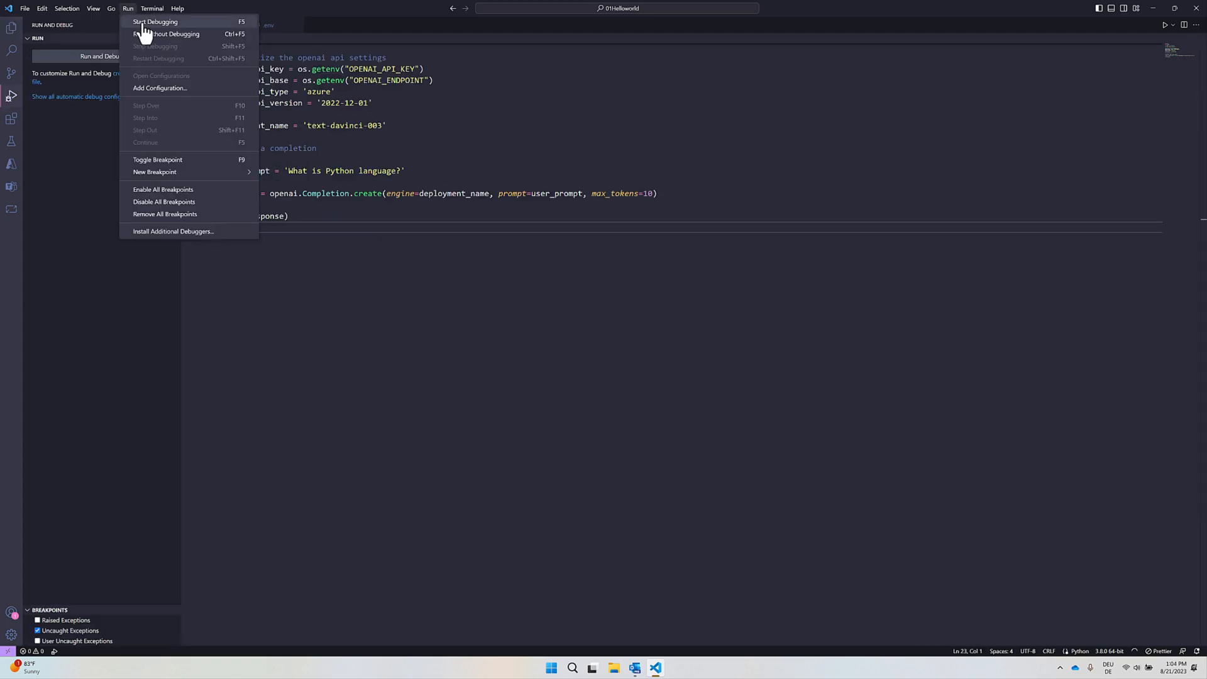
pyautogui.click(154, 20)
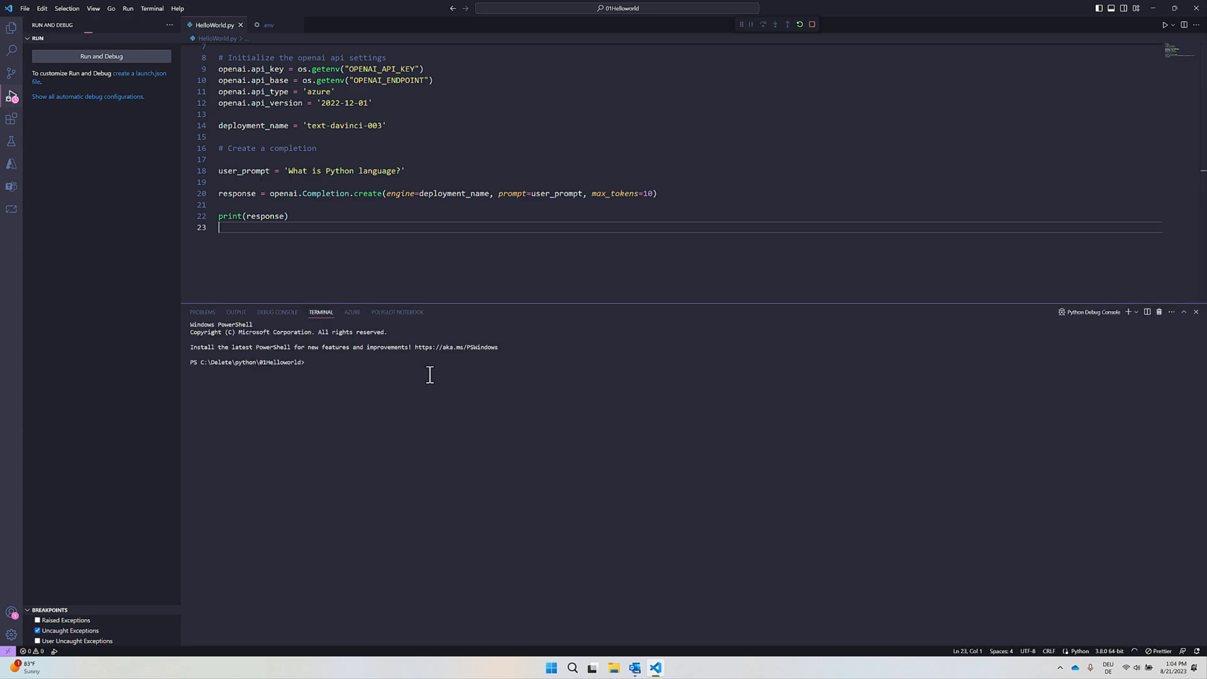
pyautogui.click(100, 56)
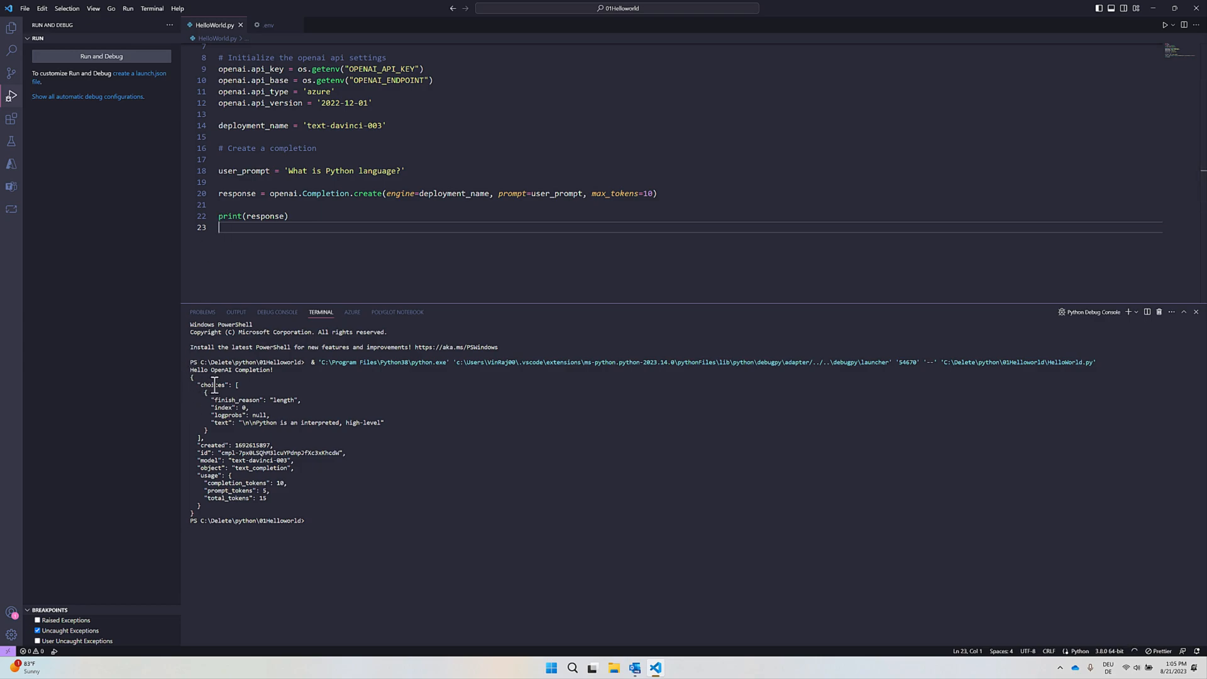
pyautogui.moveTo(209, 461)
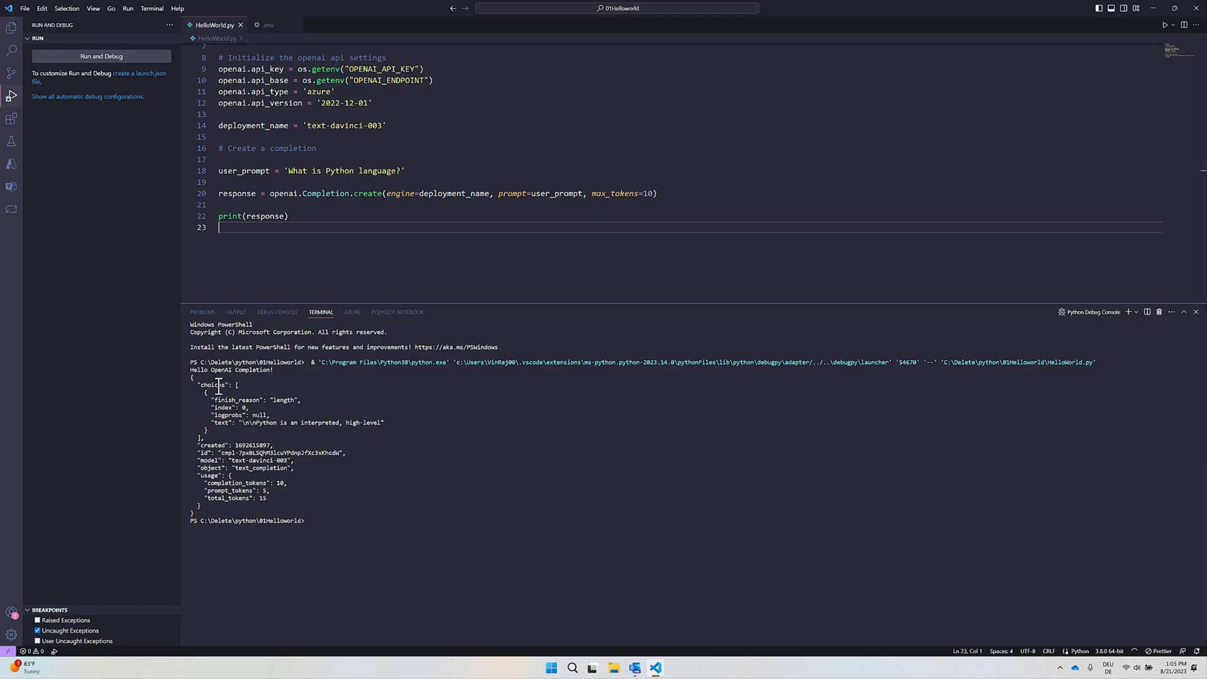
pyautogui.moveTo(219, 422)
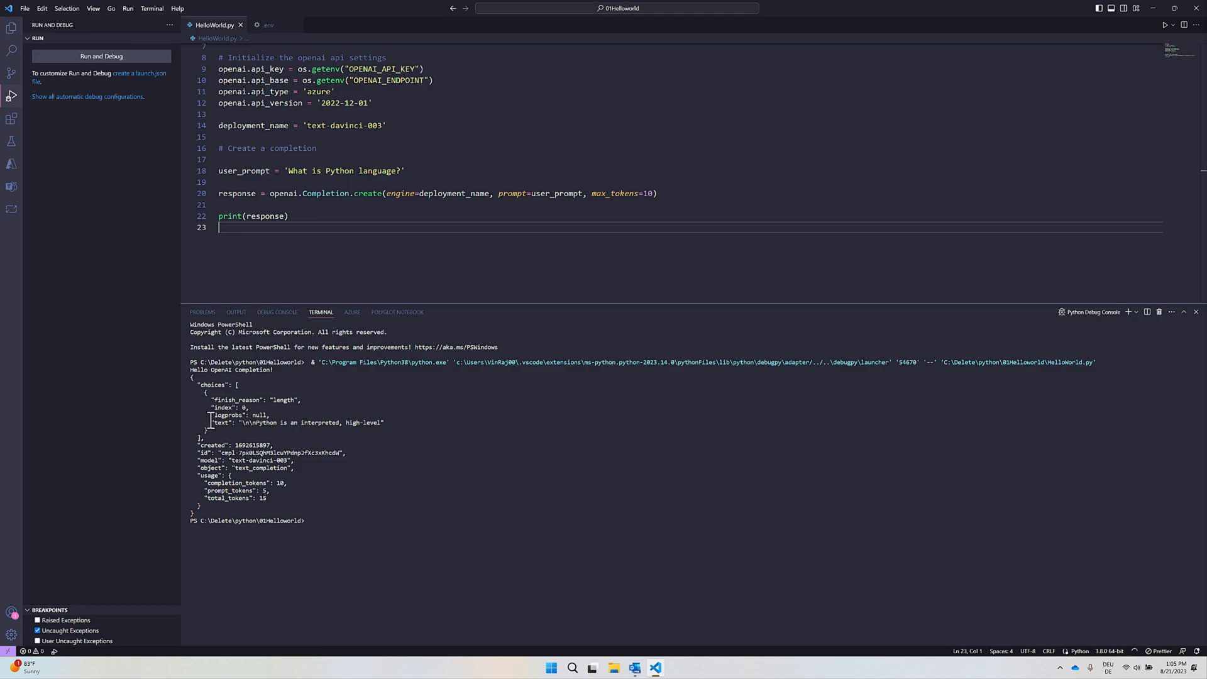
# Step: Extract response['choices'][0]['text'] into text, print it, and rerun to show only the completion text
pyautogui.write('t')
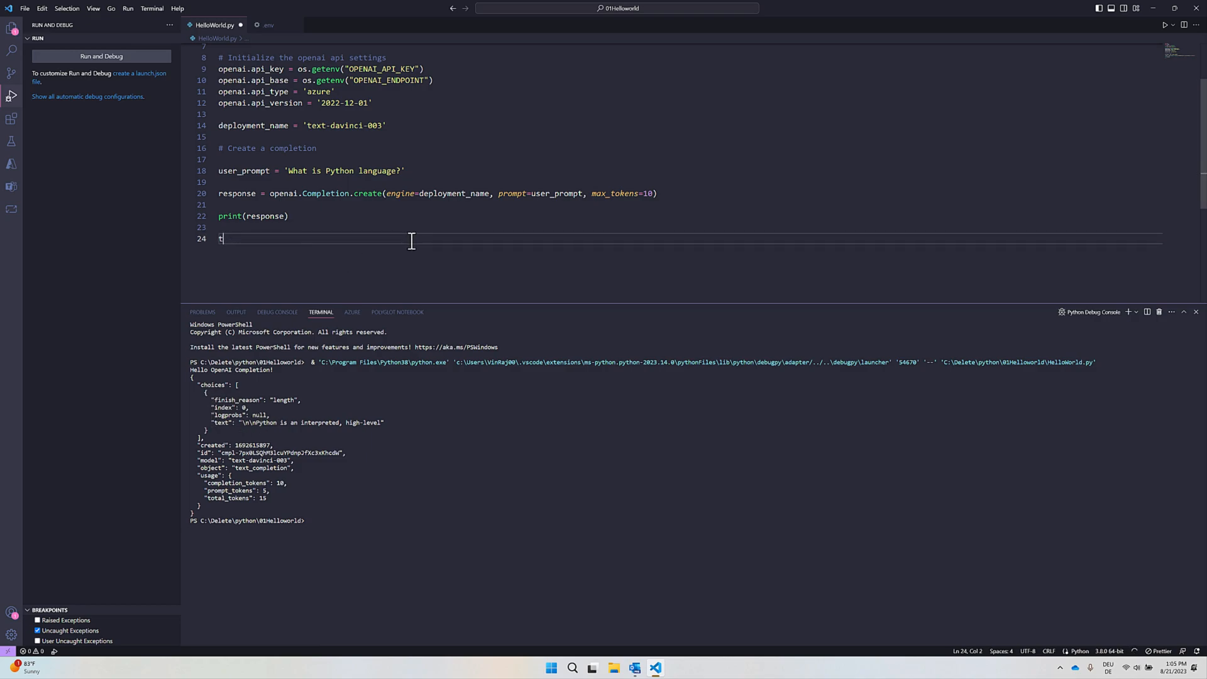
pyautogui.write("ext = response['choices'][0]['text']")
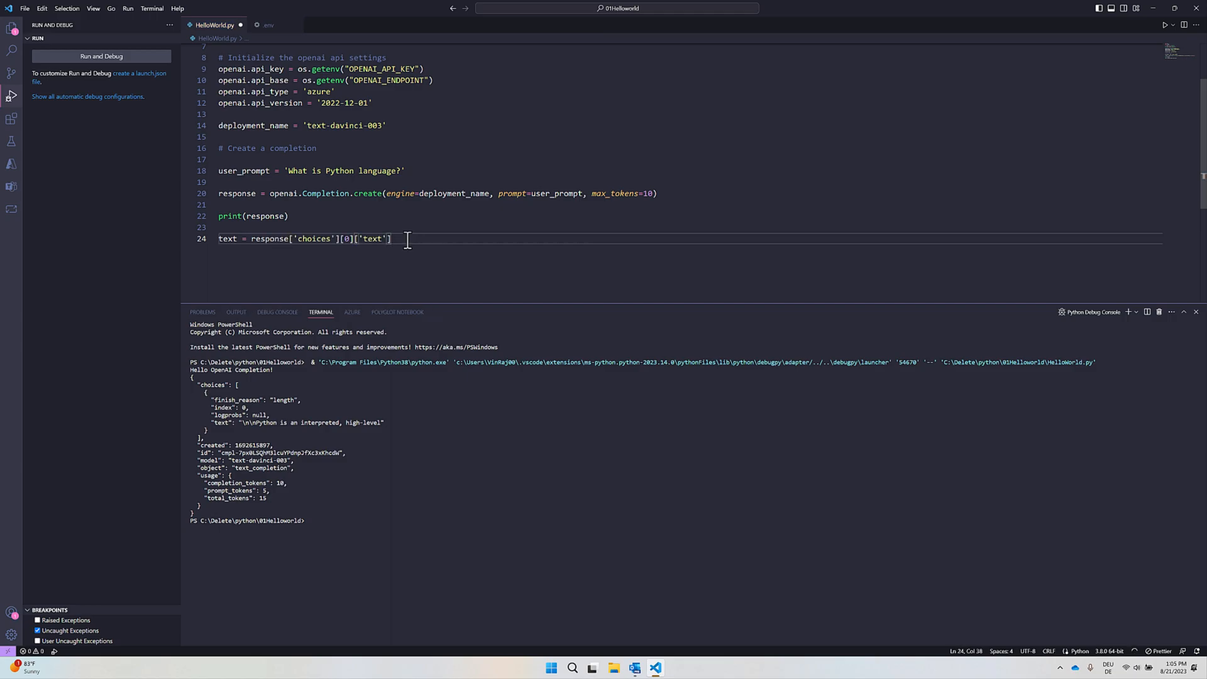
pyautogui.doubleClick(269, 239)
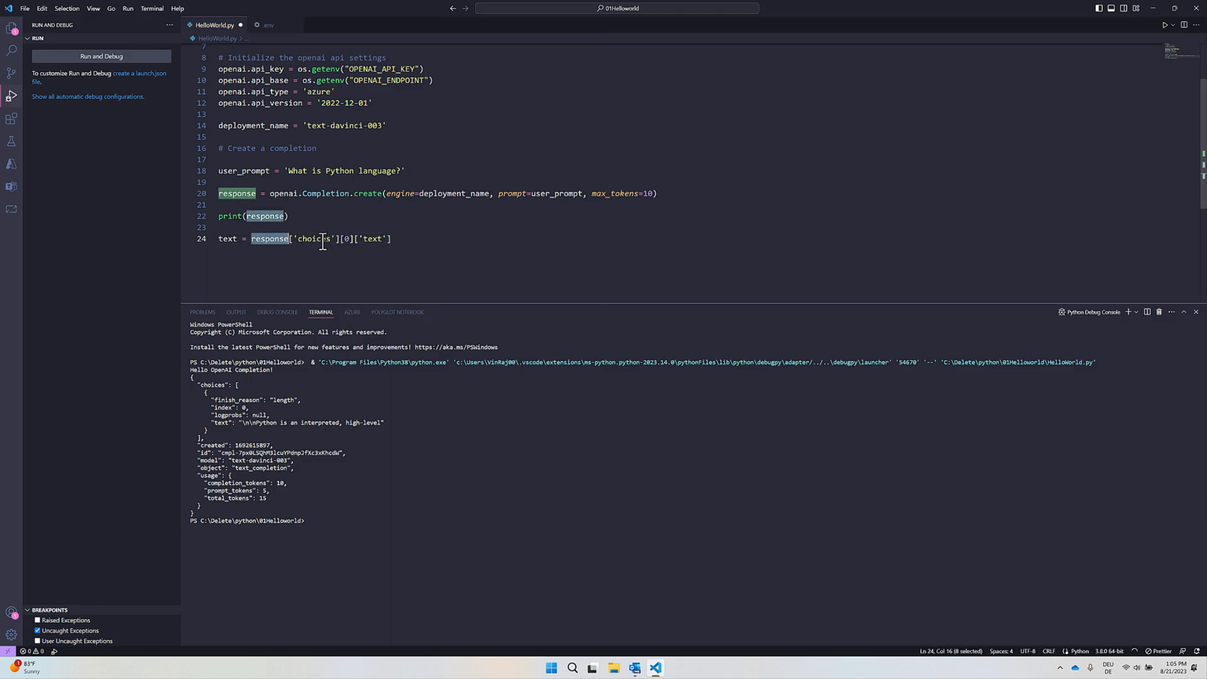
pyautogui.click(348, 239)
pyautogui.write('print(text)')
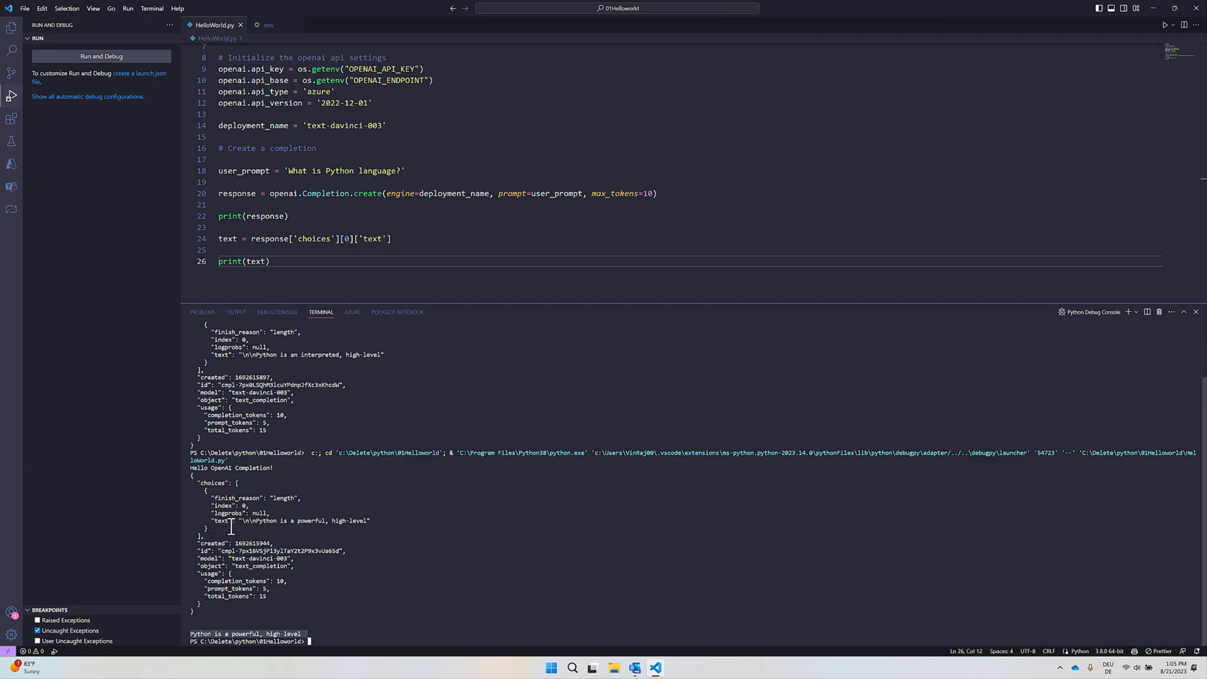
pyautogui.moveTo(420, 599)
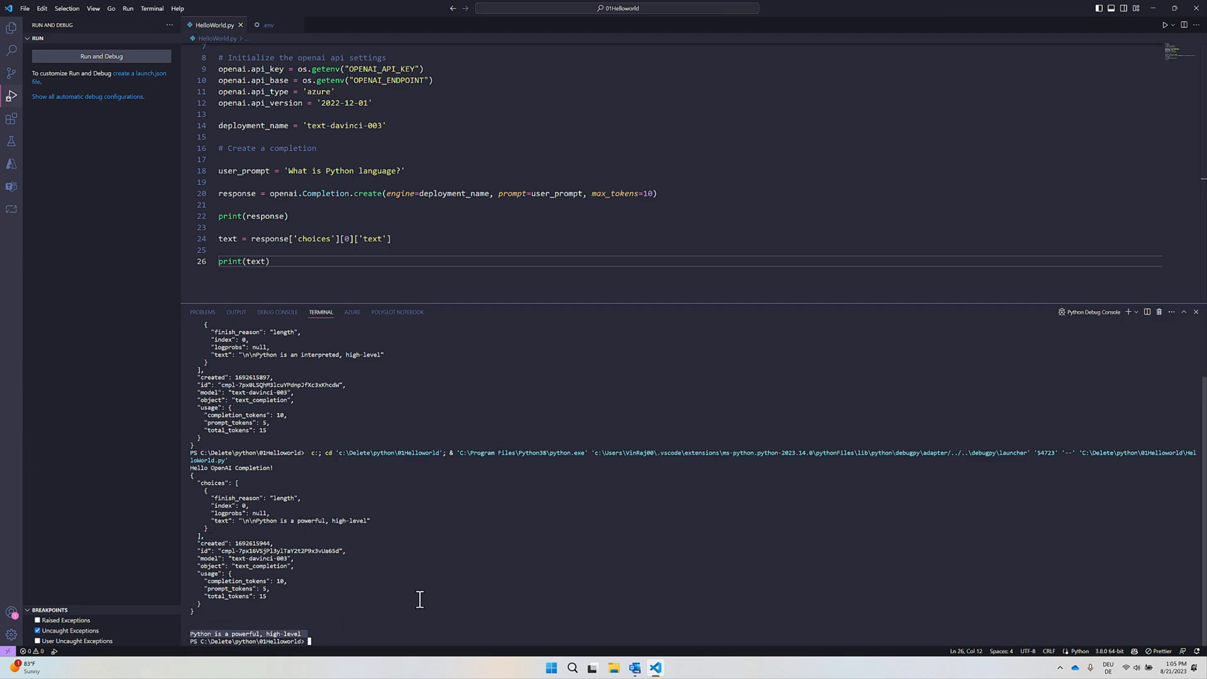